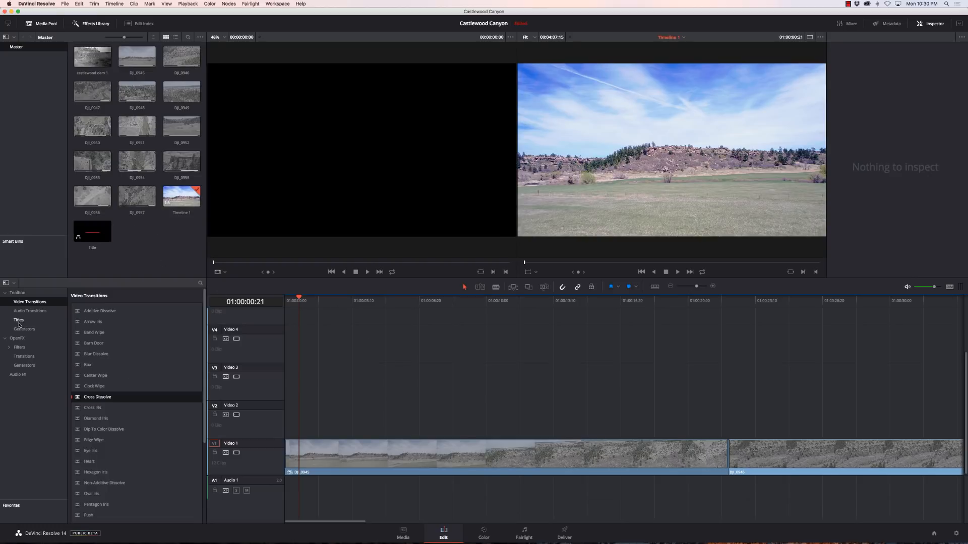
- Place an L Lower 3rd title on Video 2 above the start of the canyon footage
click(18, 320)
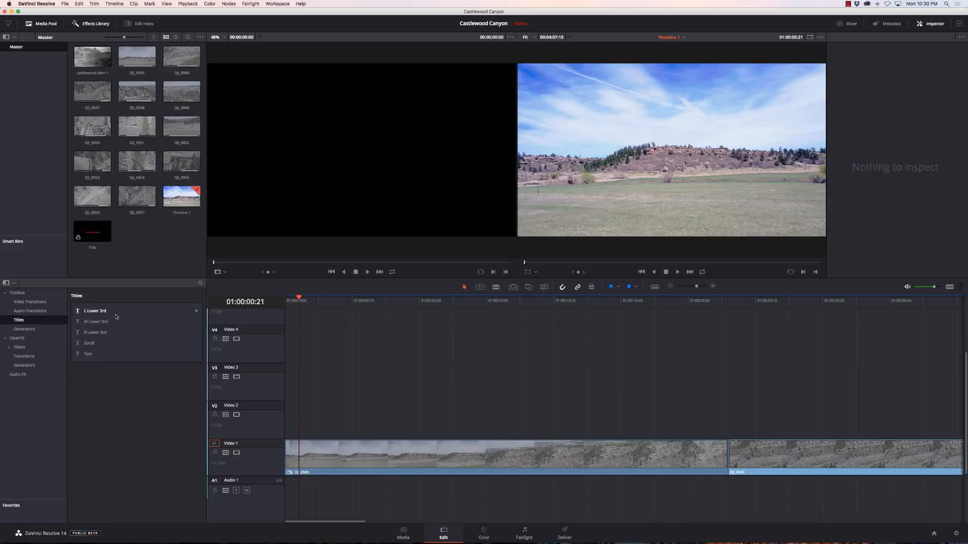
mouse_move(110, 321)
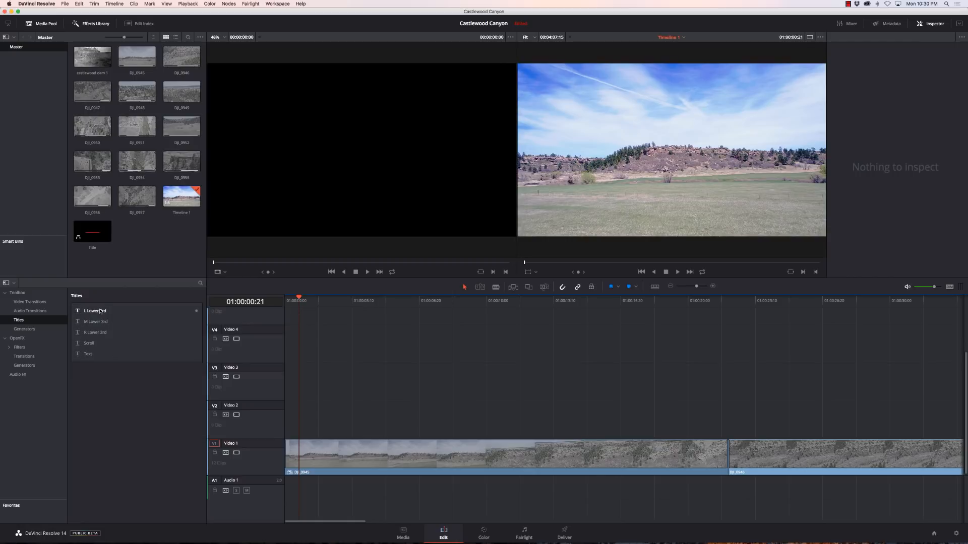
drag(95, 310, 349, 420)
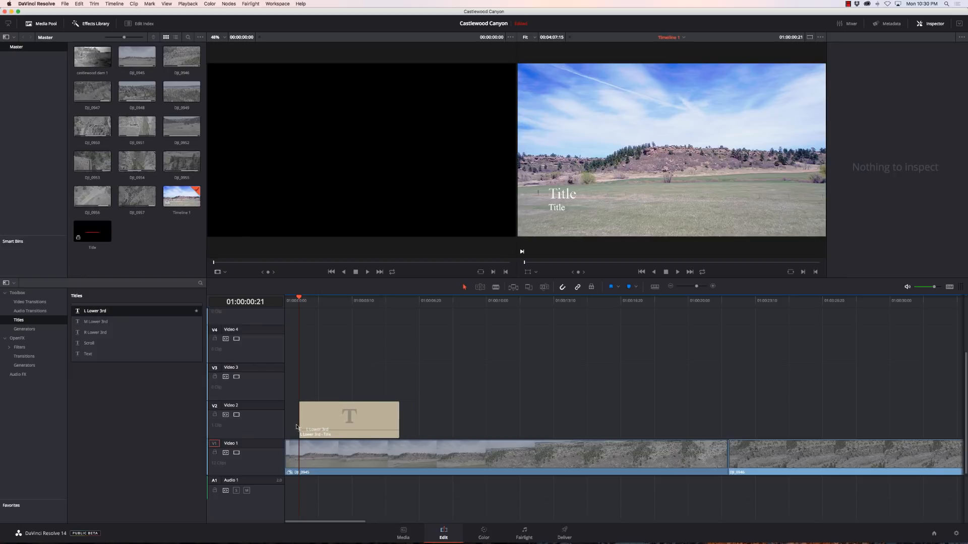
click(333, 300)
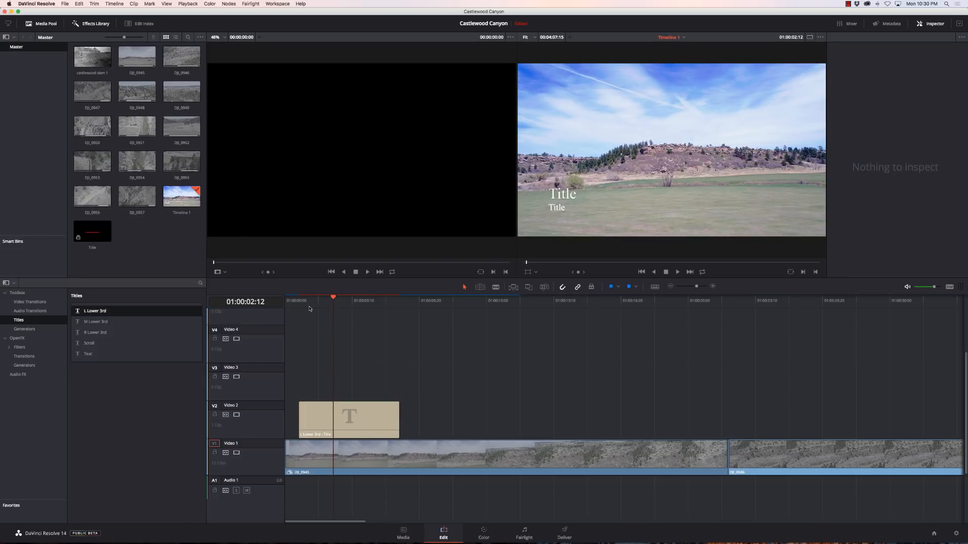
click(310, 300)
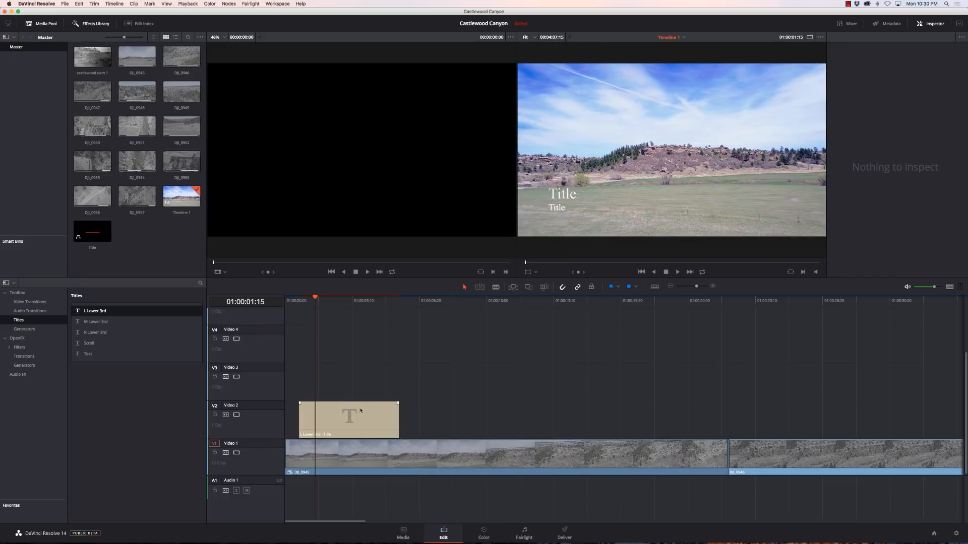
- Enter 'Kerry Garrison' and 'COO Multicopter Warehouse' as the lower third's two text lines
click(348, 419)
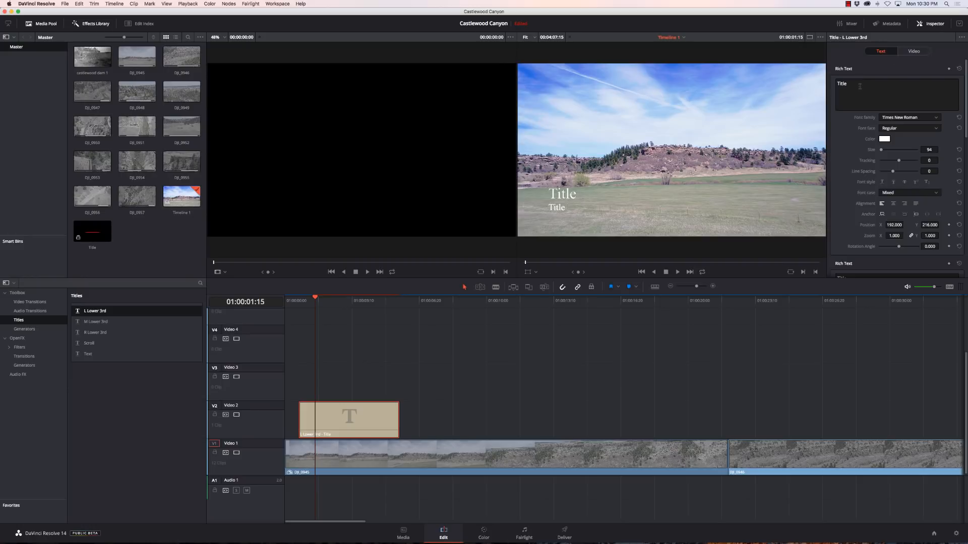
text(Ker)
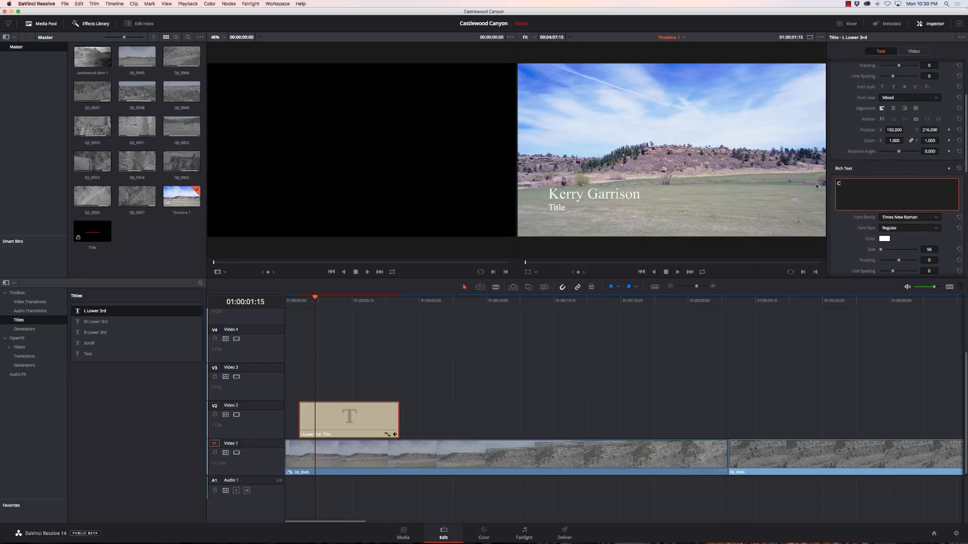
text(COO Multicopter Warehouse)
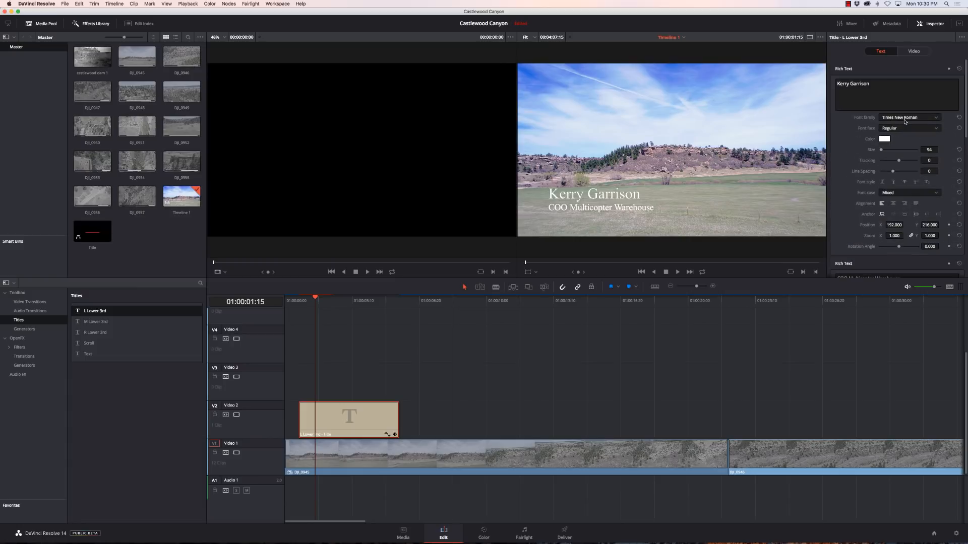
- Set the Font Family of both the name and job title lines to Tahoma
click(908, 128)
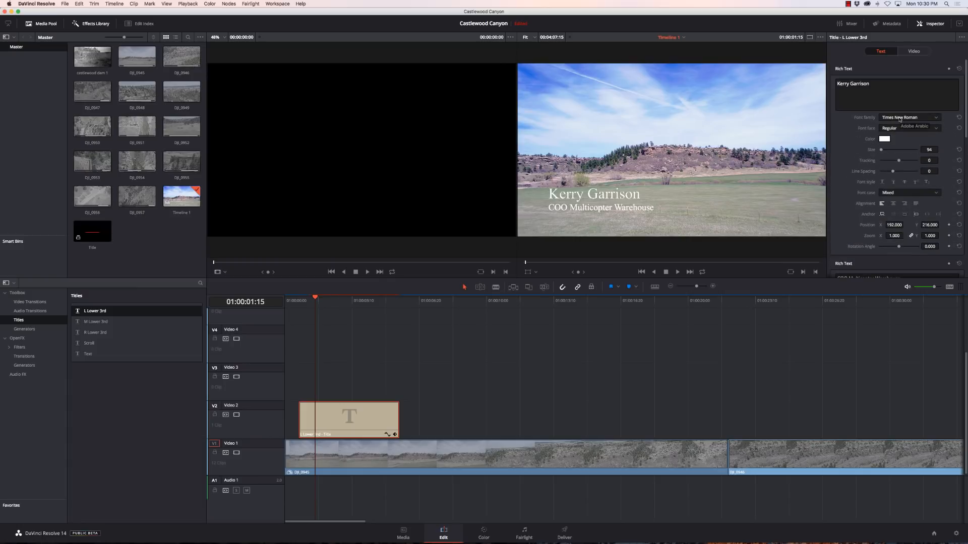
click(908, 117)
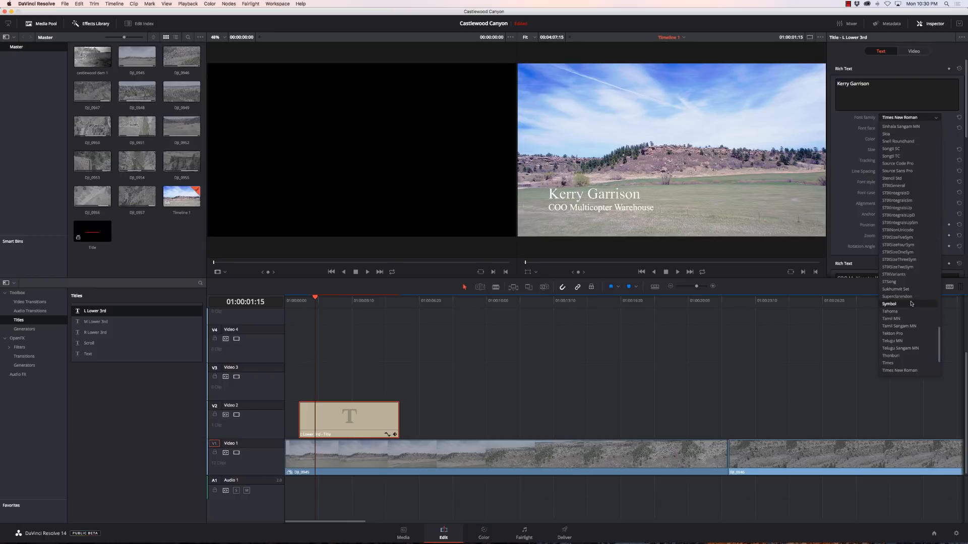
click(889, 311)
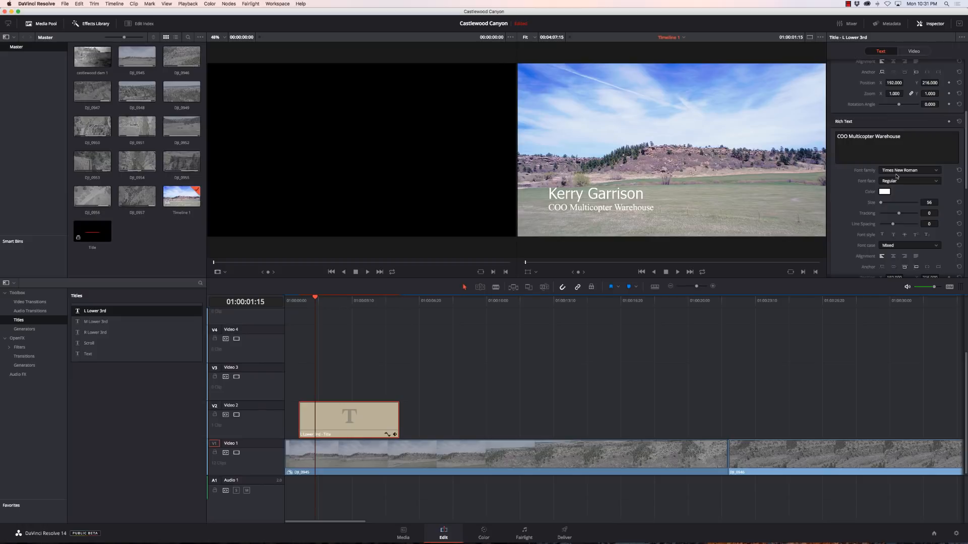
click(909, 170)
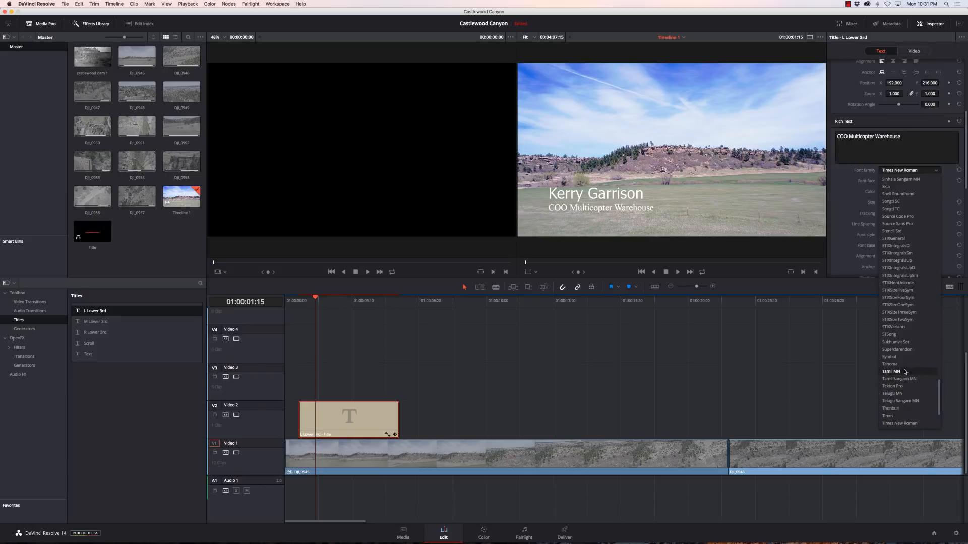
click(889, 364)
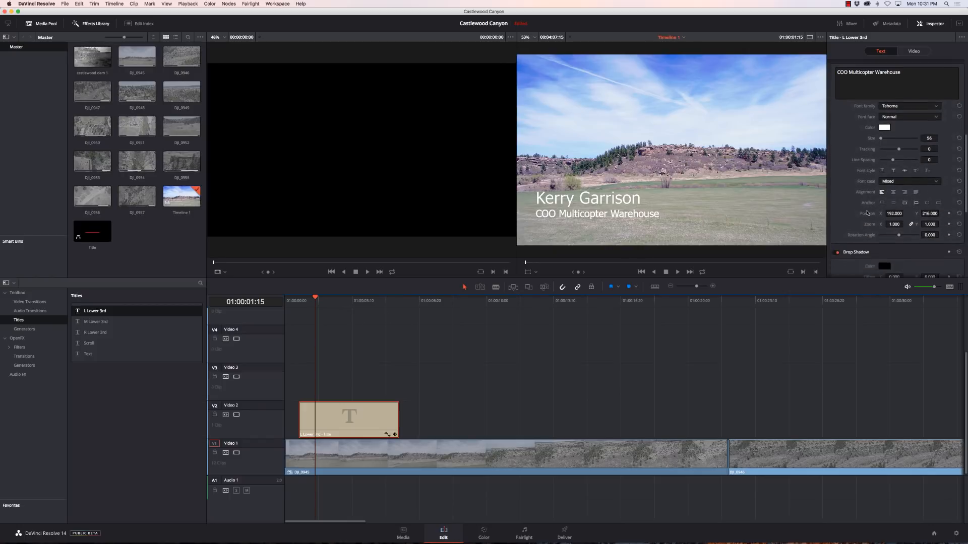
- Enable the lower third's background box and adjust its height to cover both lines
scroll(down, 3)
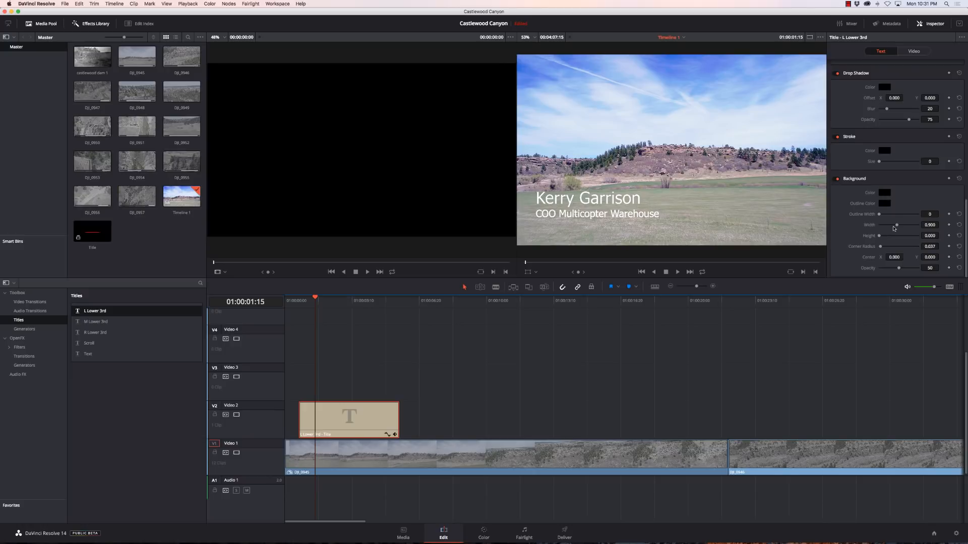
drag(880, 236, 896, 235)
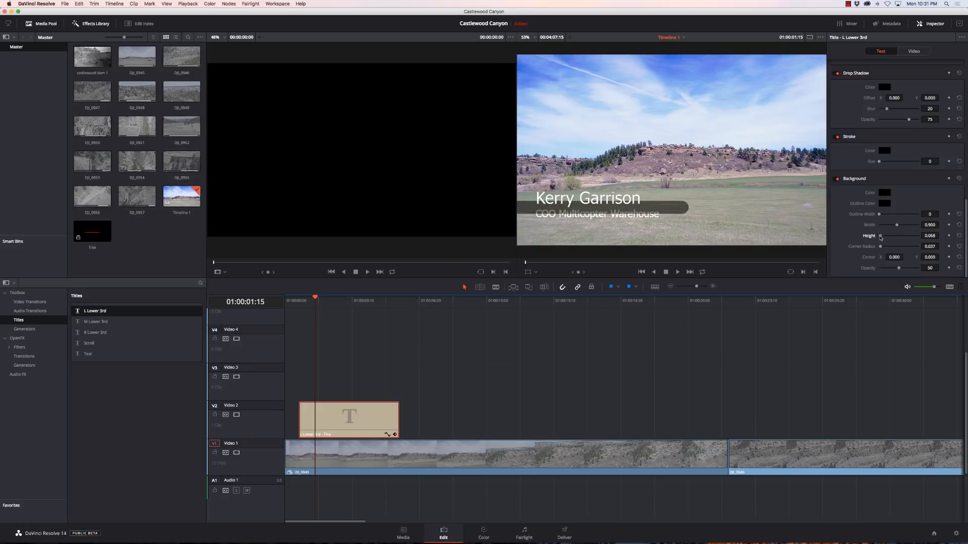
drag(896, 236, 906, 235)
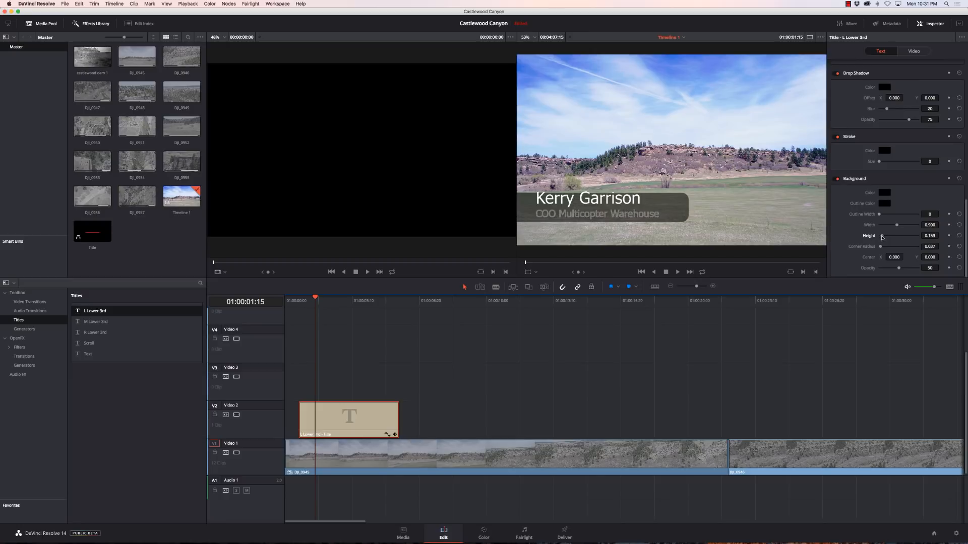
drag(898, 236, 895, 236)
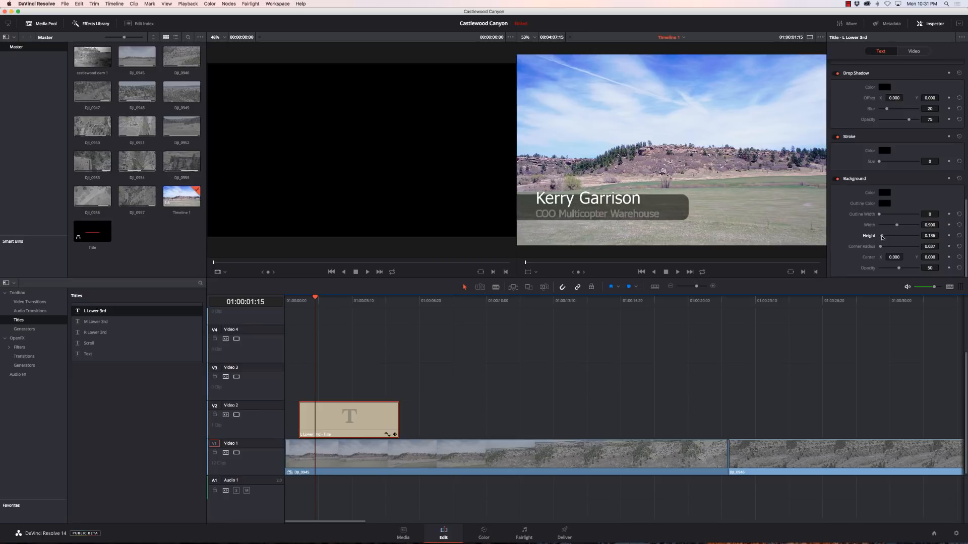
drag(880, 236, 886, 236)
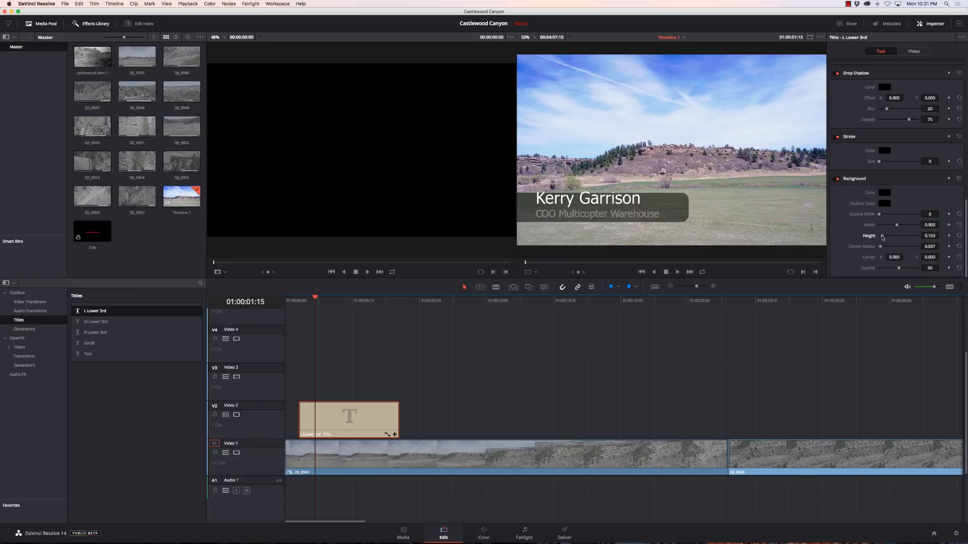
mouse_move(719, 221)
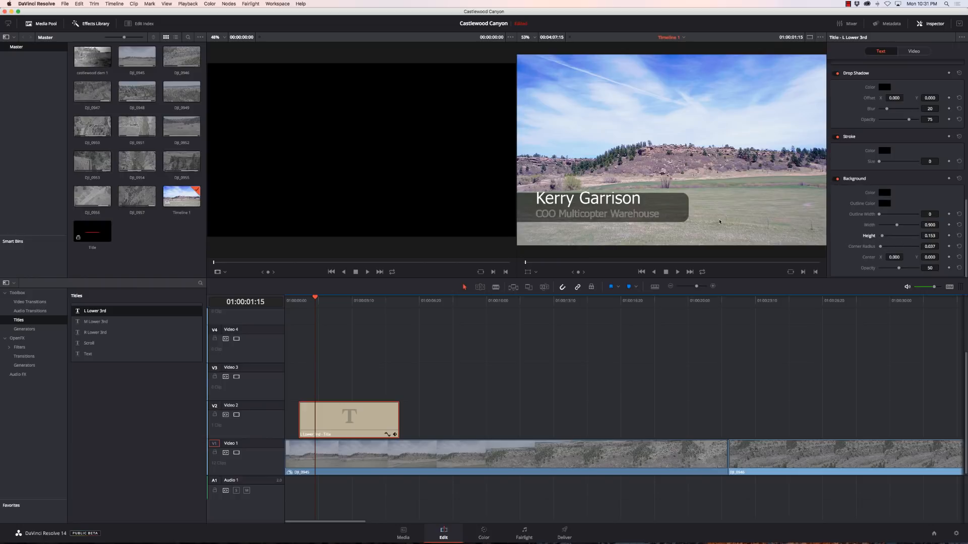
mouse_move(906, 241)
text(16.000)
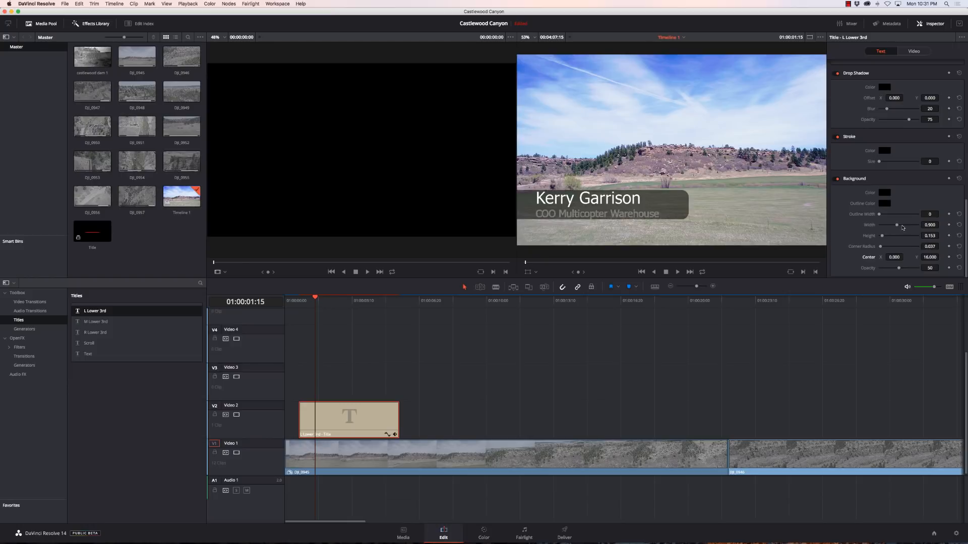
- Adjust the background box width and corner radius to fit the text
drag(907, 225, 894, 225)
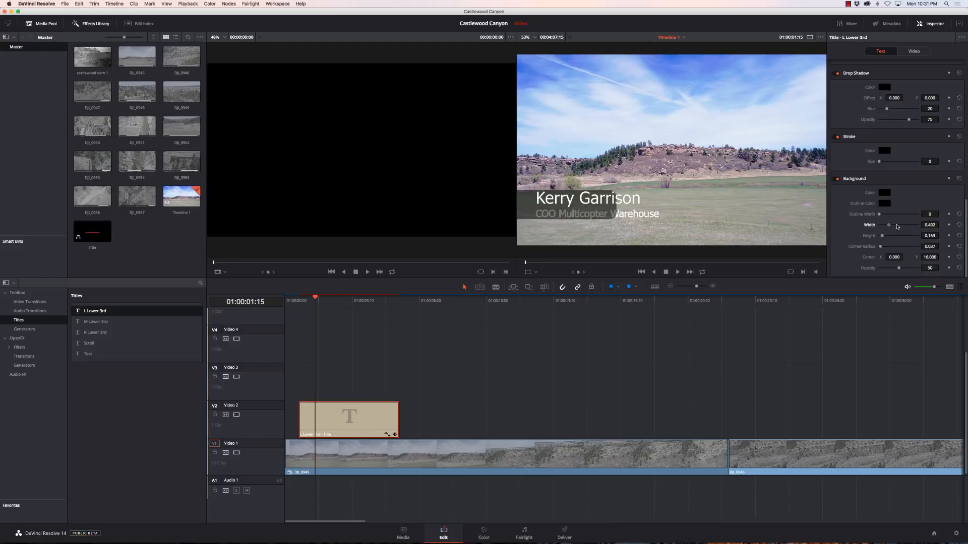
drag(897, 224, 920, 225)
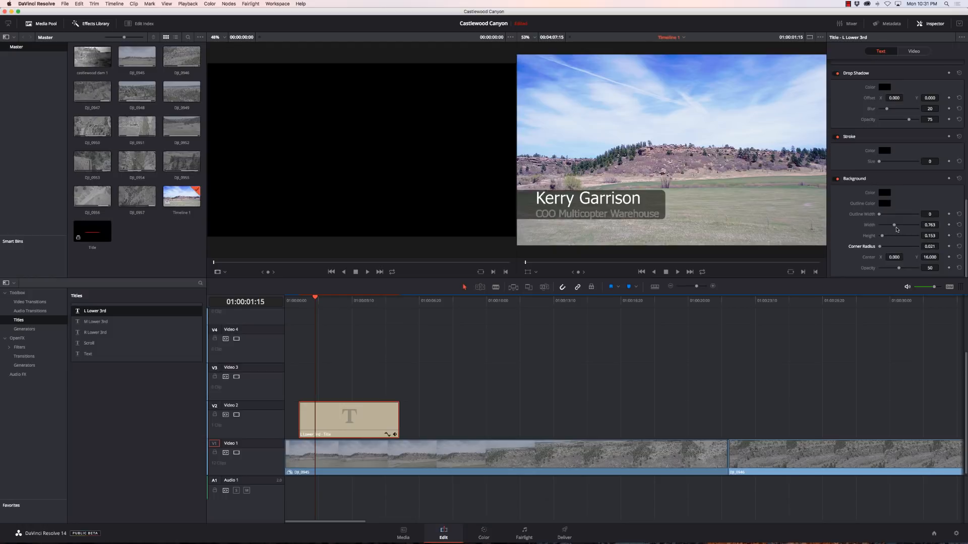
drag(895, 225, 892, 225)
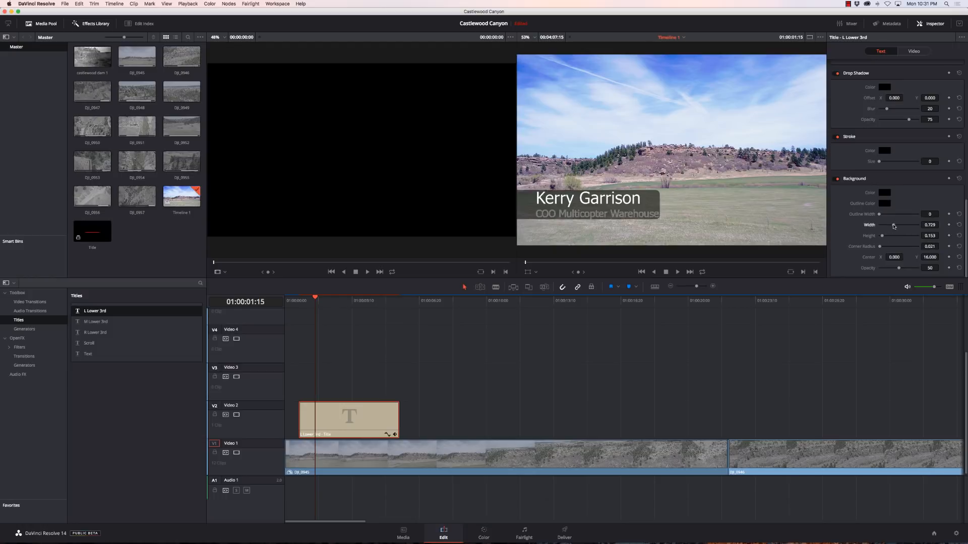
drag(891, 225, 895, 224)
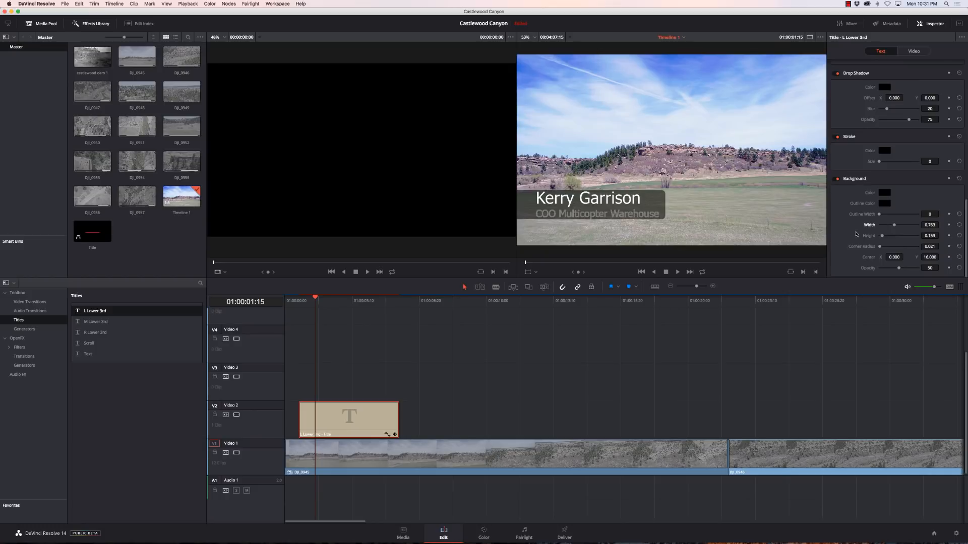
mouse_move(663, 289)
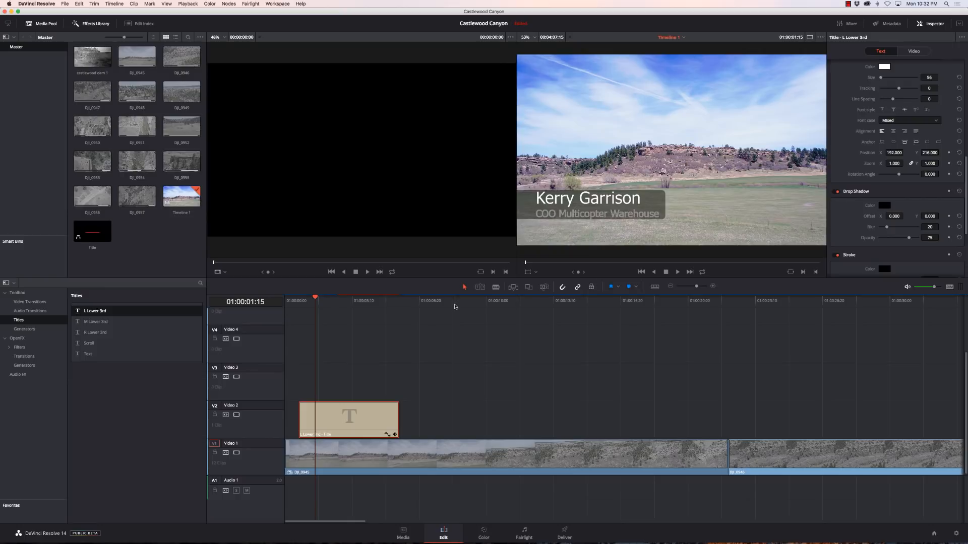
mouse_move(296, 310)
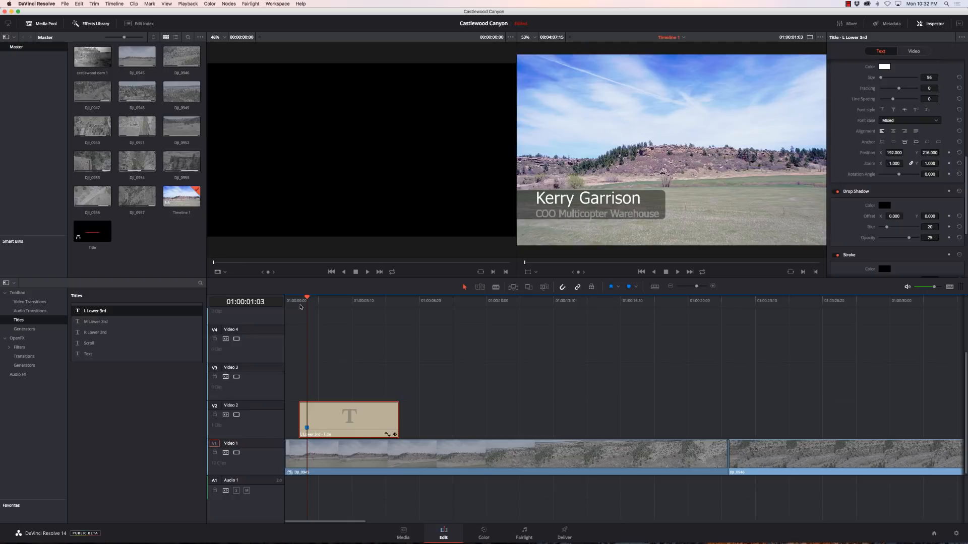
click(400, 301)
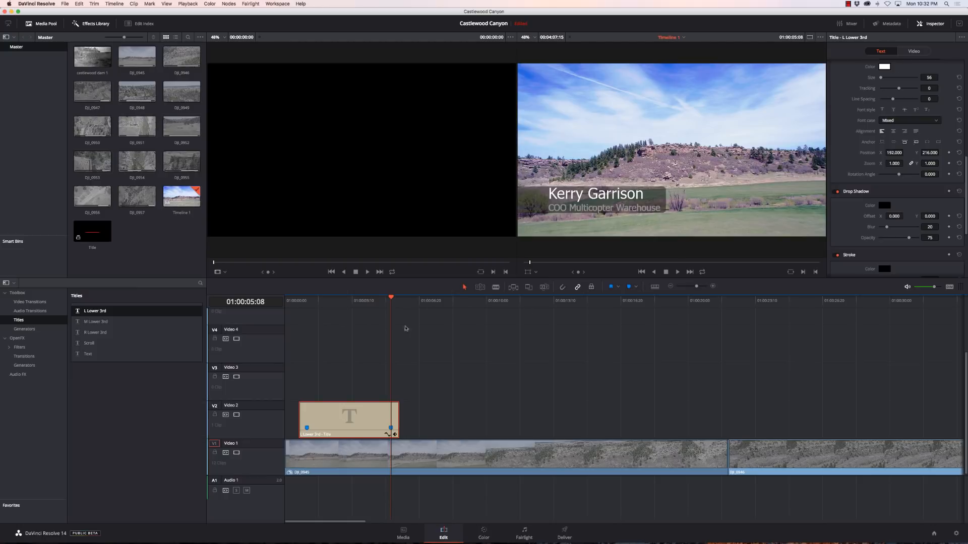
mouse_move(303, 397)
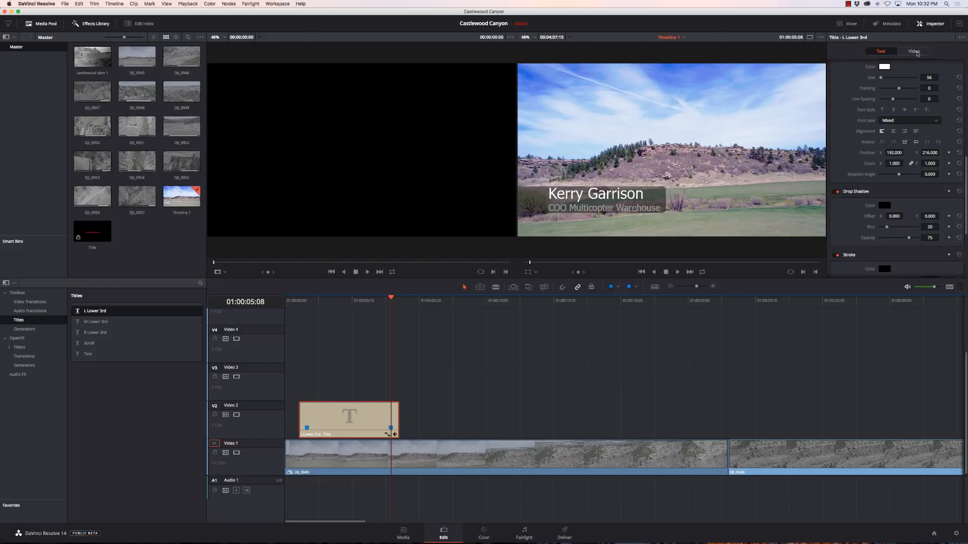
- Keyframe the lower third's Position X so it slides in from off-screen left
click(913, 51)
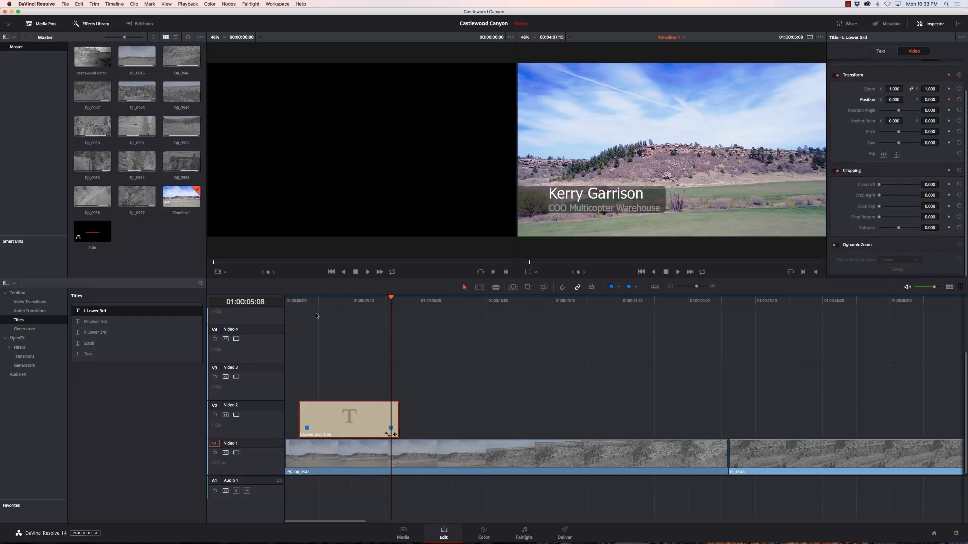
click(306, 301)
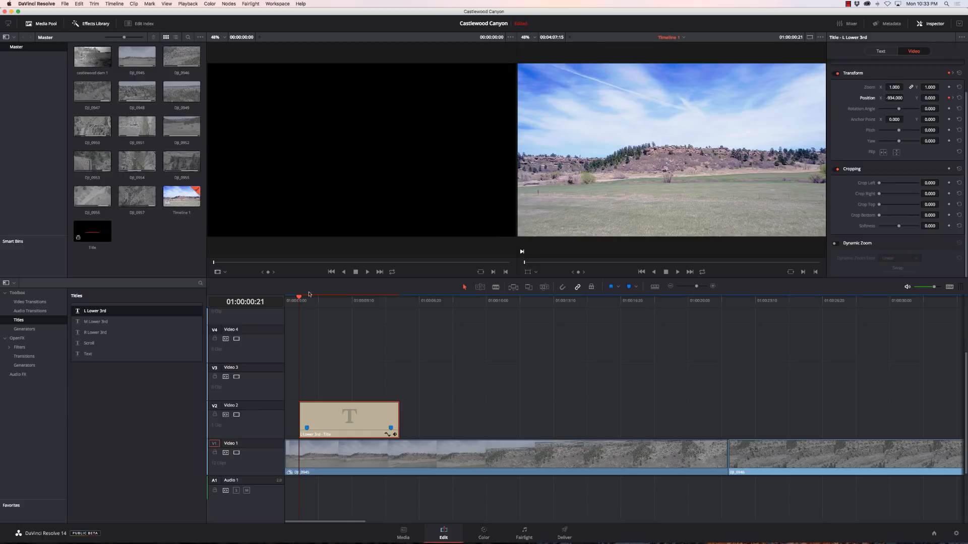
click(335, 300)
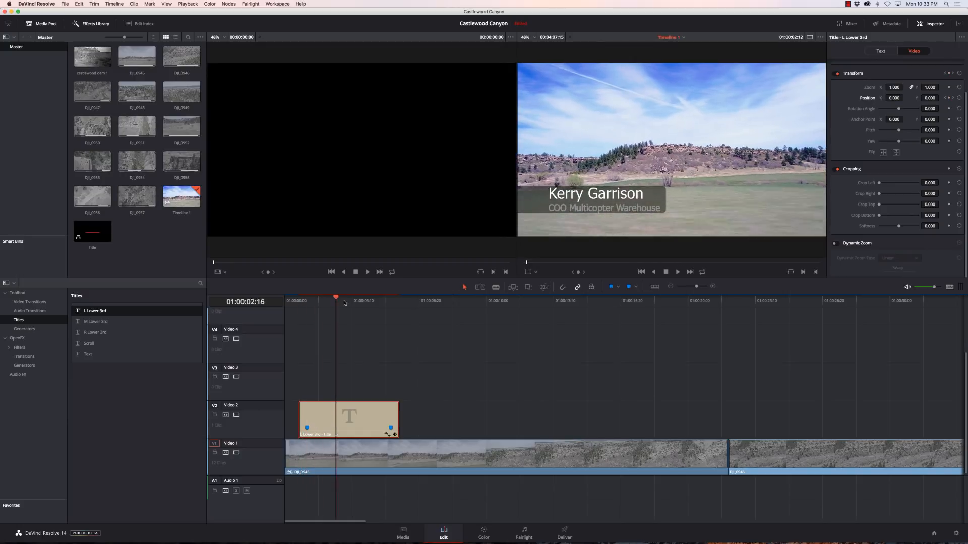
click(391, 301)
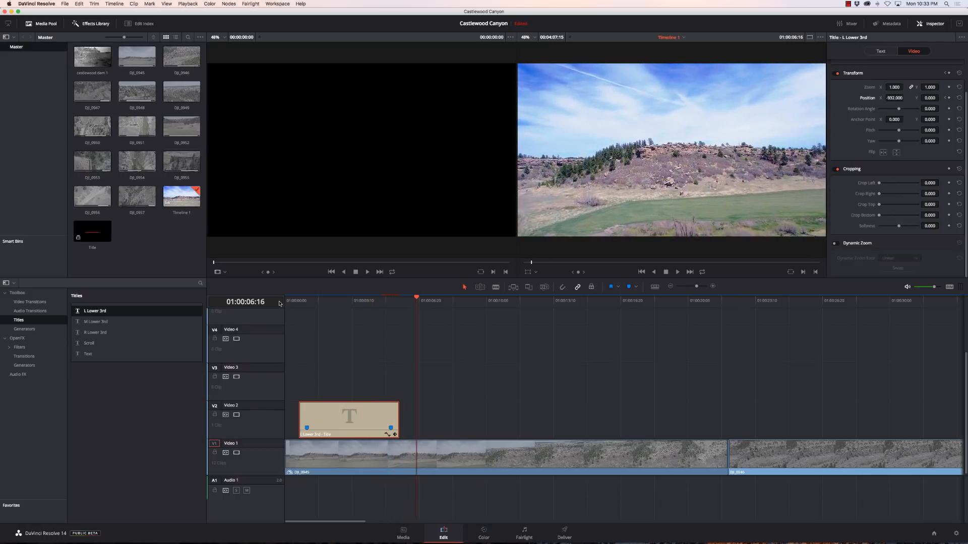
mouse_move(138, 390)
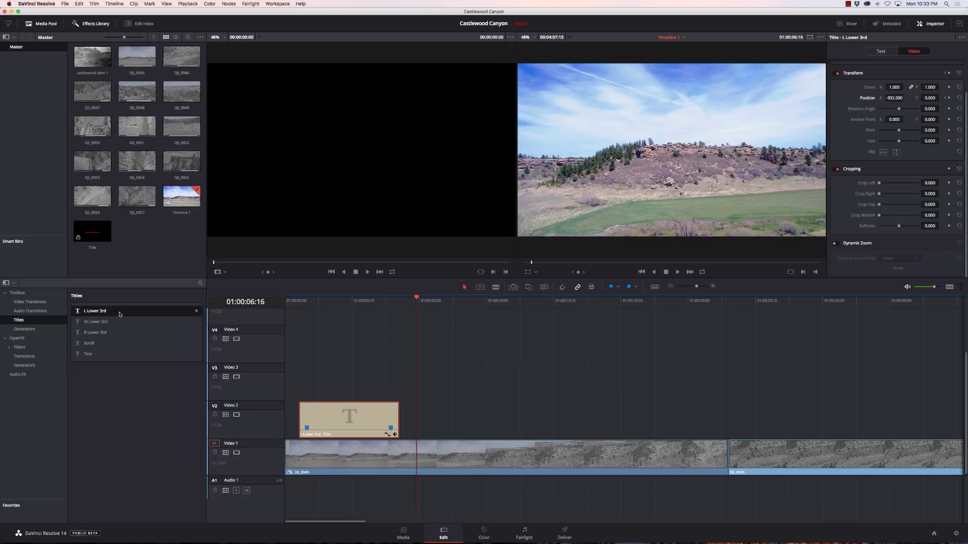
mouse_move(114, 336)
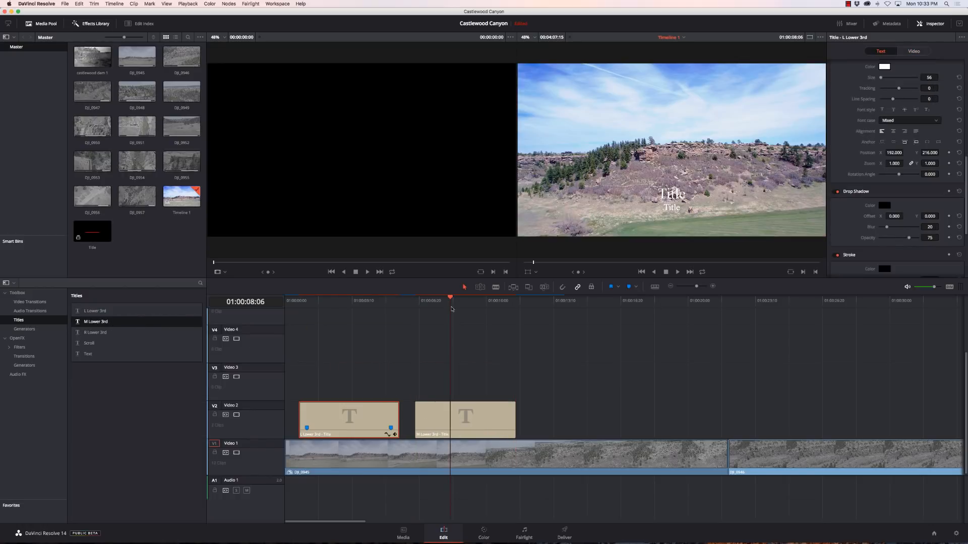
- Type 'Castlewood Canyon' and 'Castle Rock Colorado' into the centered title's Rich Text fields
click(465, 420)
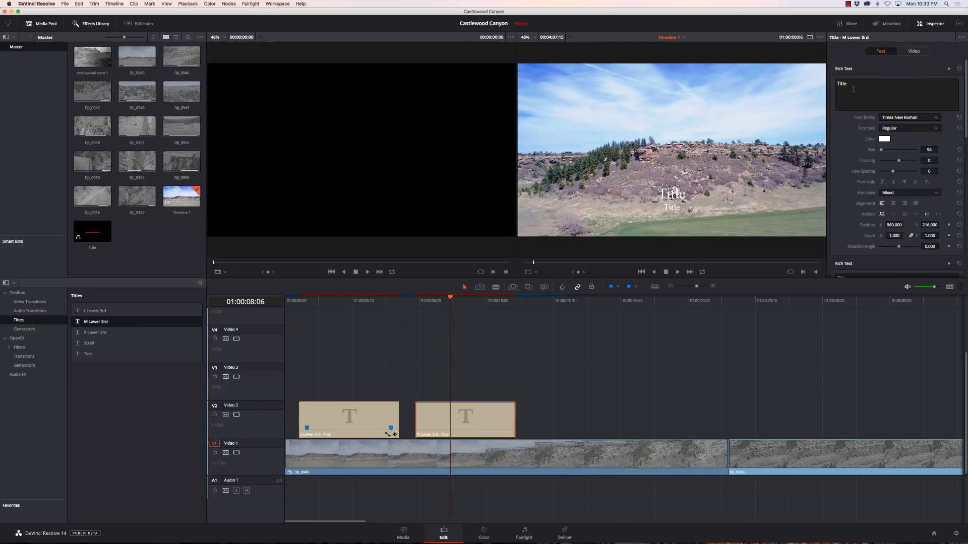
text(C)
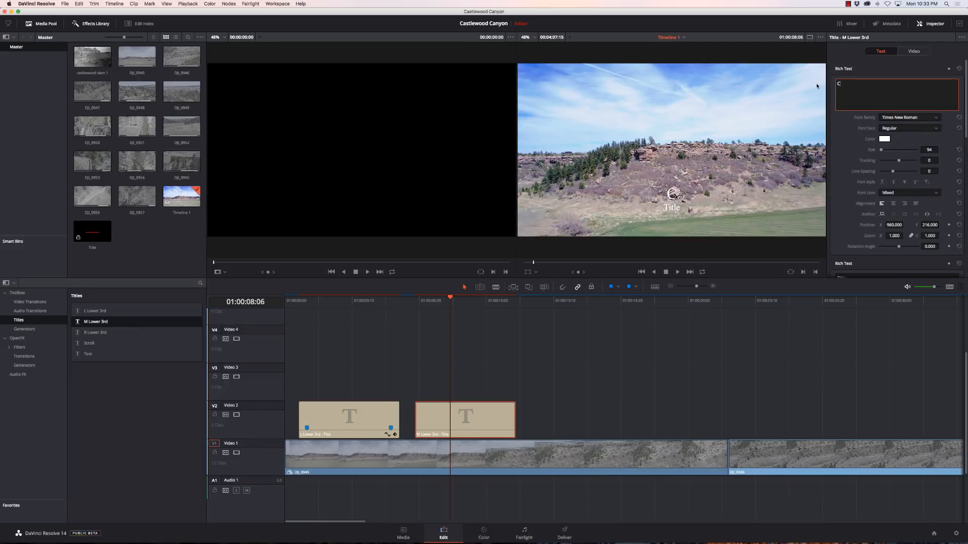
text(astlewood)
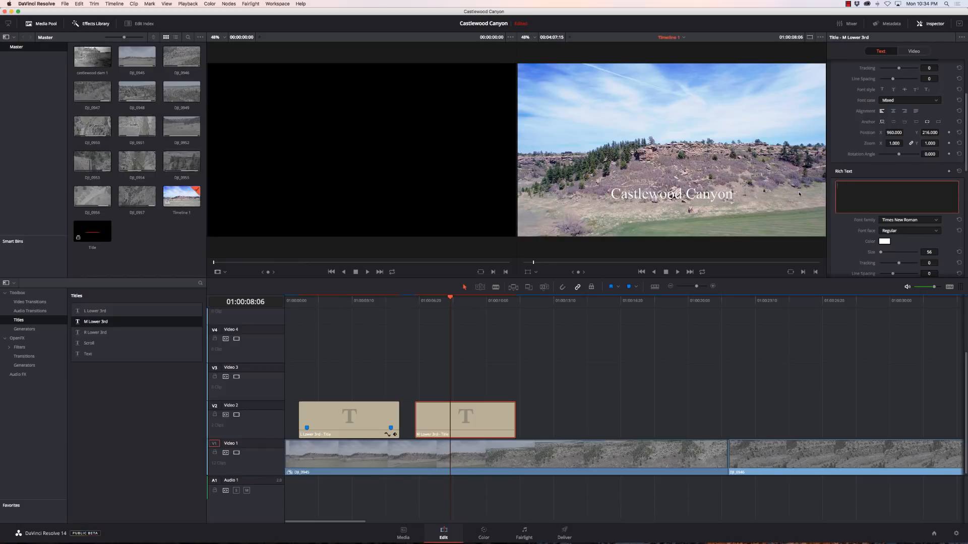
text(Castle Rock Colorado)
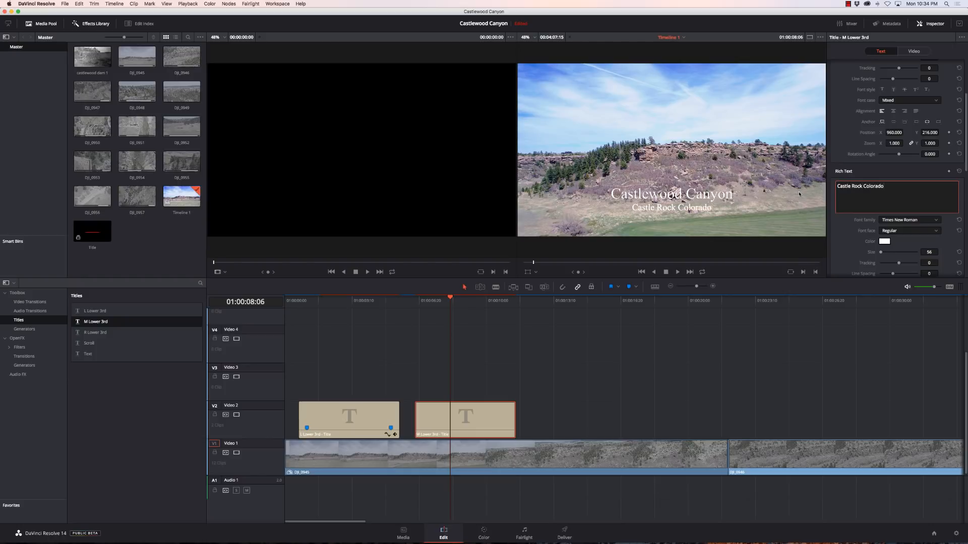
scroll(down, 3)
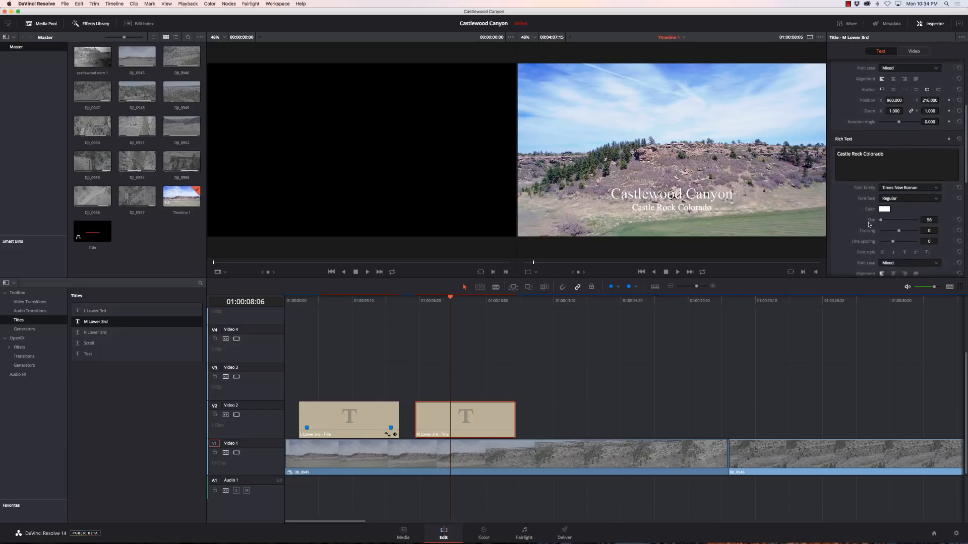
scroll(down, 3)
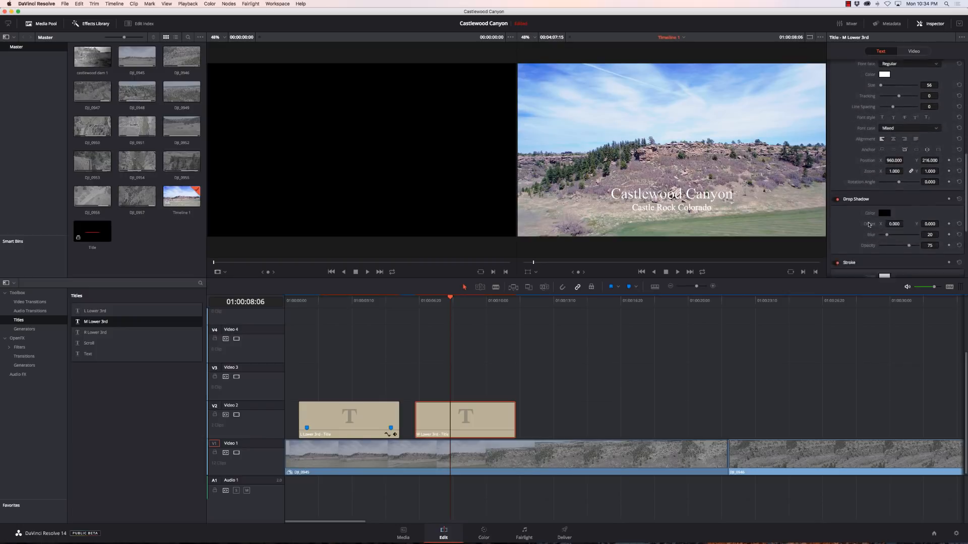
- Make the Castlewood title's background box taller and narrow its width to fit both lines
scroll(down, 3)
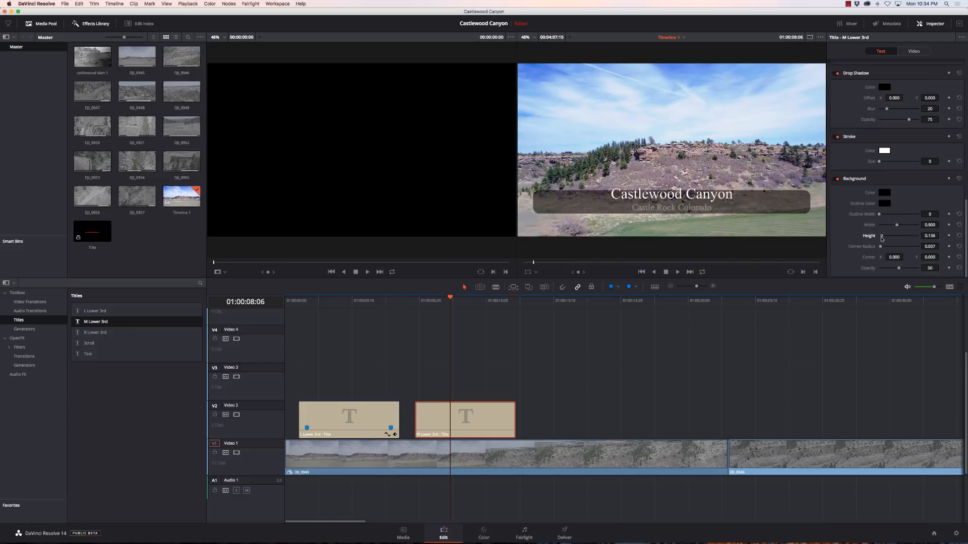
drag(882, 236, 898, 236)
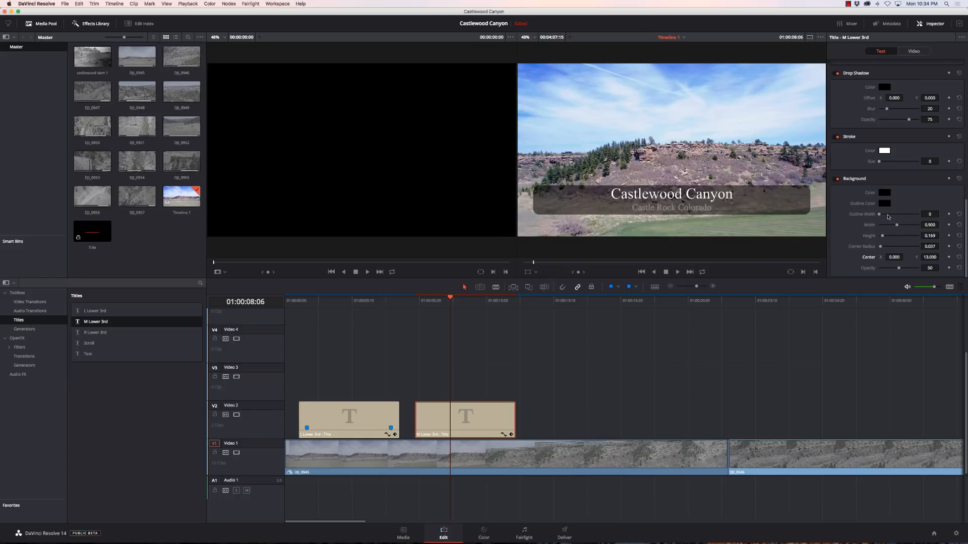
drag(904, 225, 890, 225)
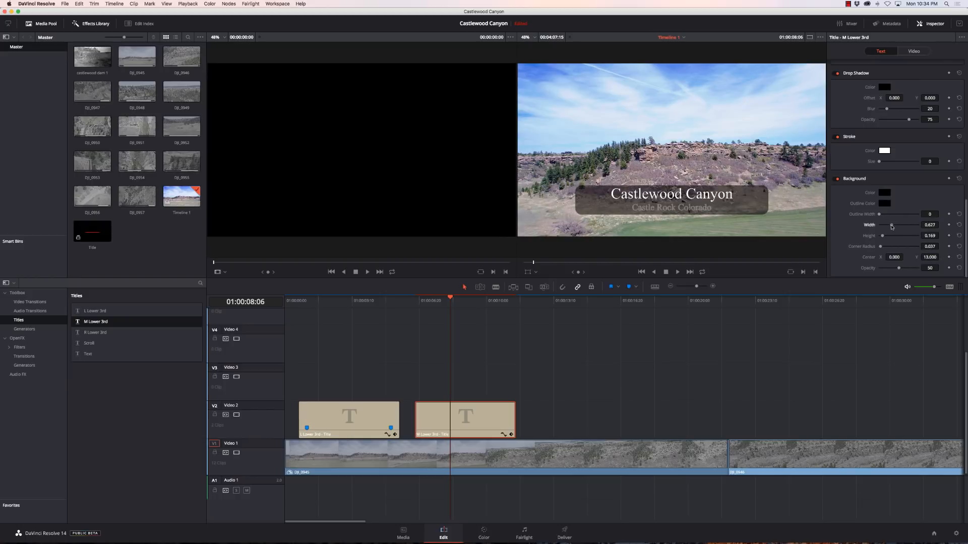
drag(892, 225, 887, 224)
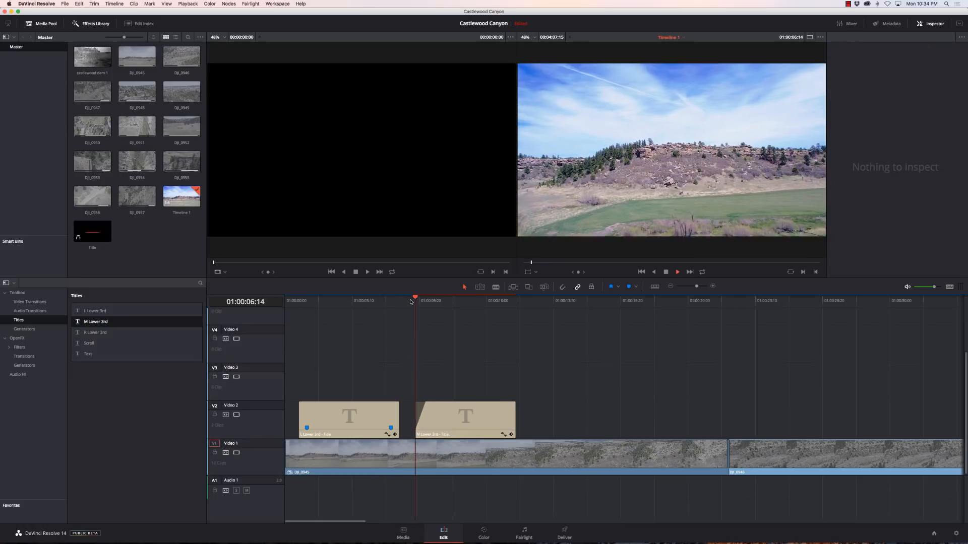
- Add Cross Dissolve transitions to the start and end of the Castlewood Canyon title
click(442, 300)
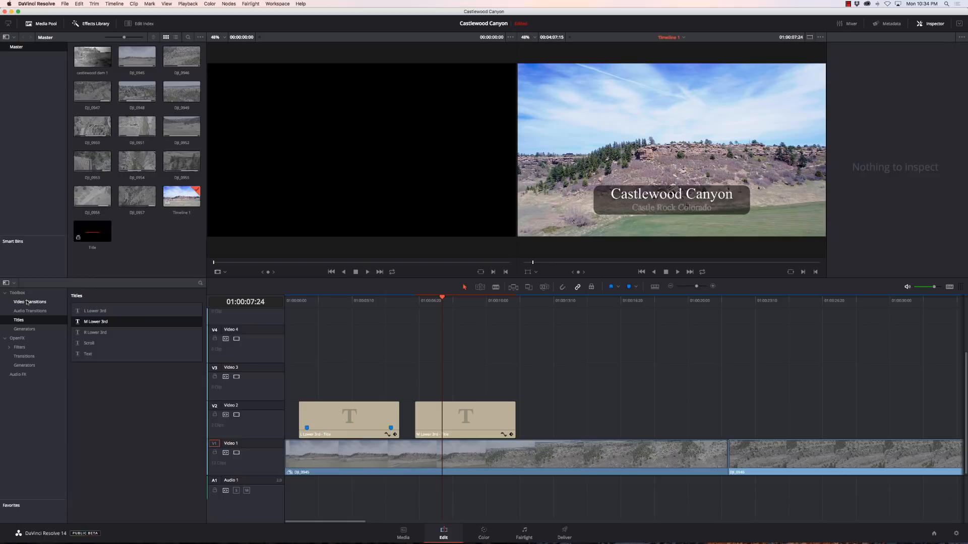
click(29, 301)
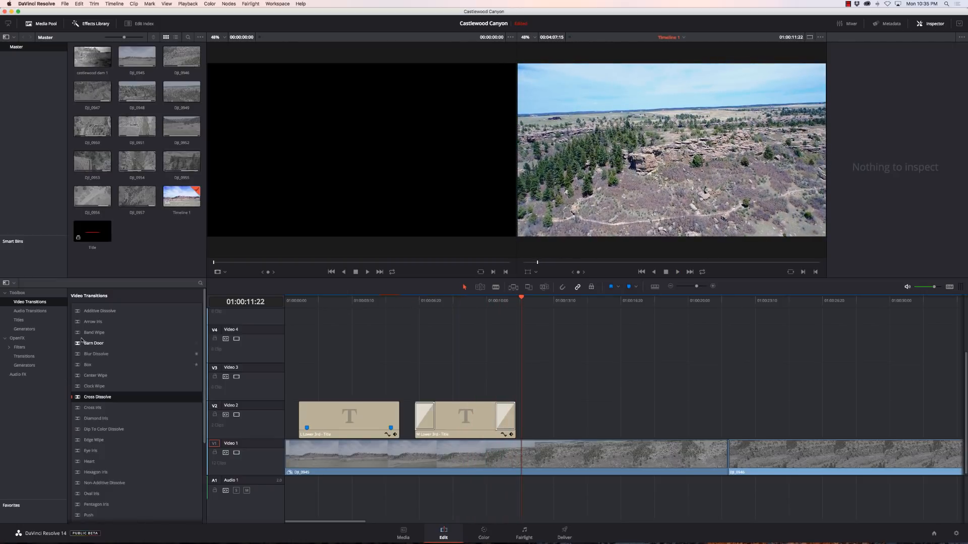
click(18, 320)
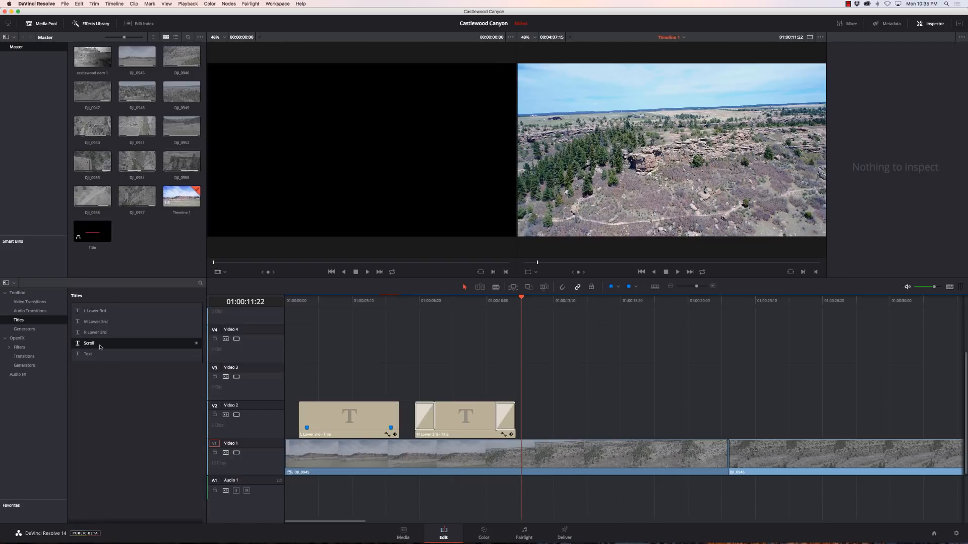
- Add a Scroll title after Castlewood Canyon filled with repeated 'I am Kerry Garrison' lines
drag(89, 343, 665, 418)
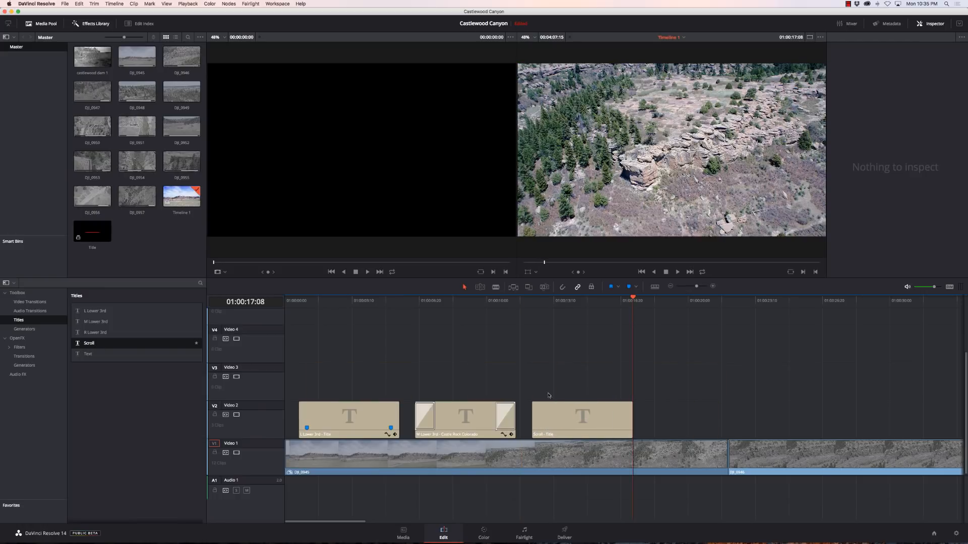
click(580, 420)
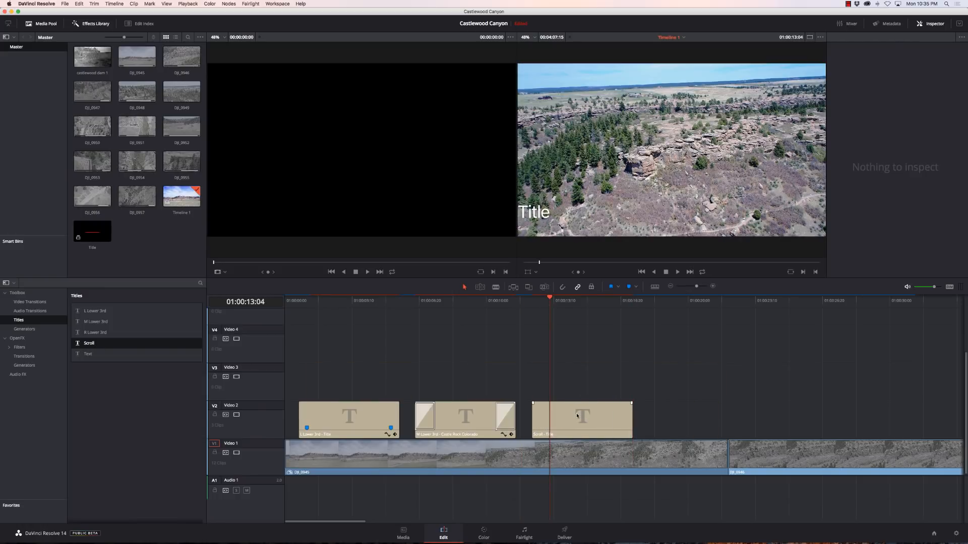
click(582, 418)
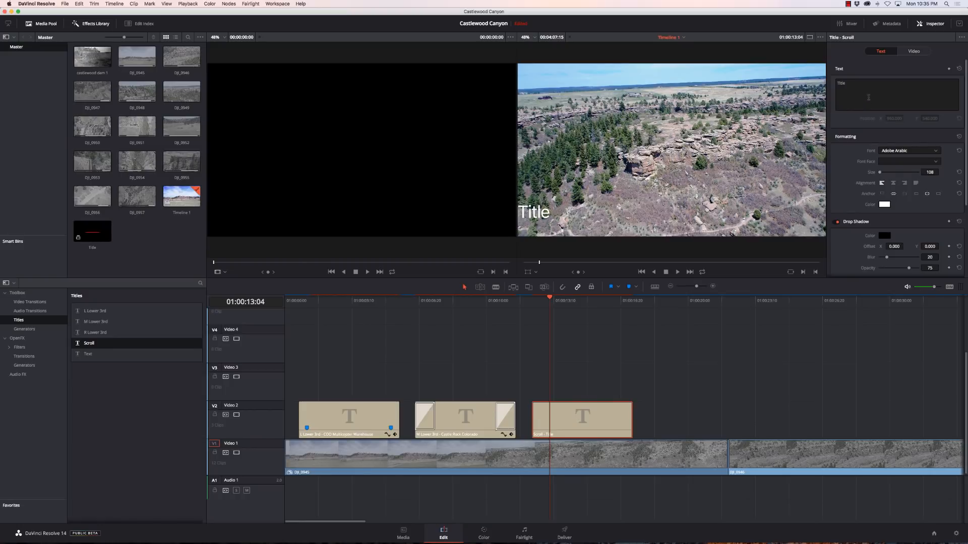
click(896, 95)
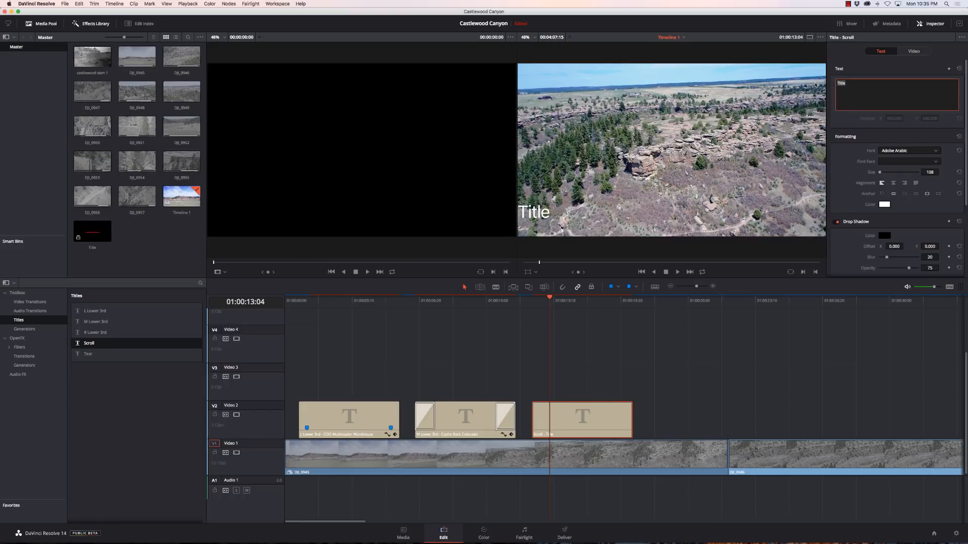
text(I am Kerry)
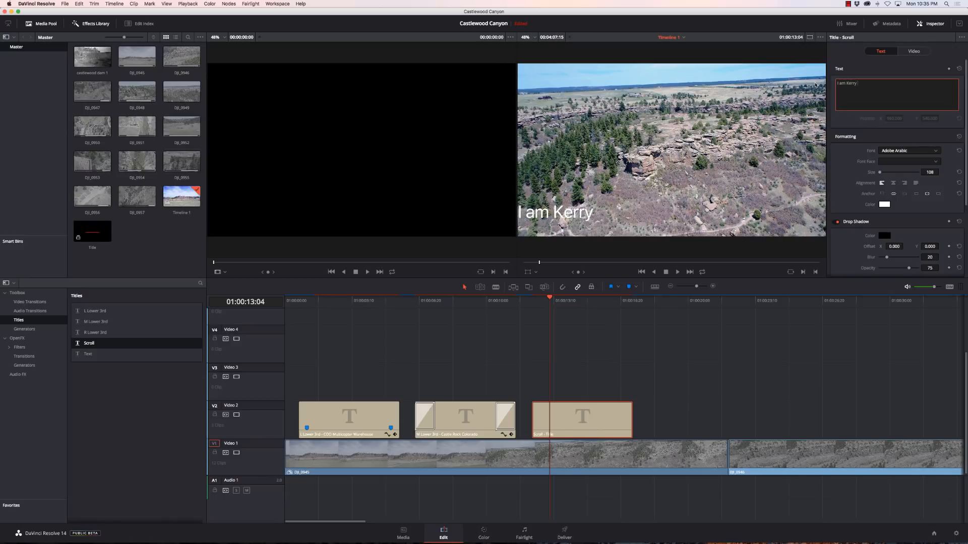
text(Garrison)
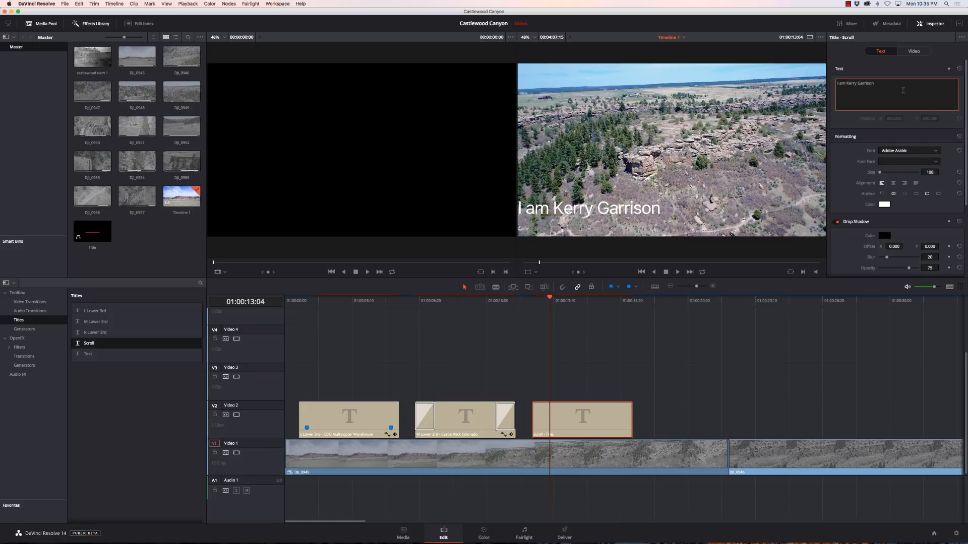
text(I am Kerry Garrison)
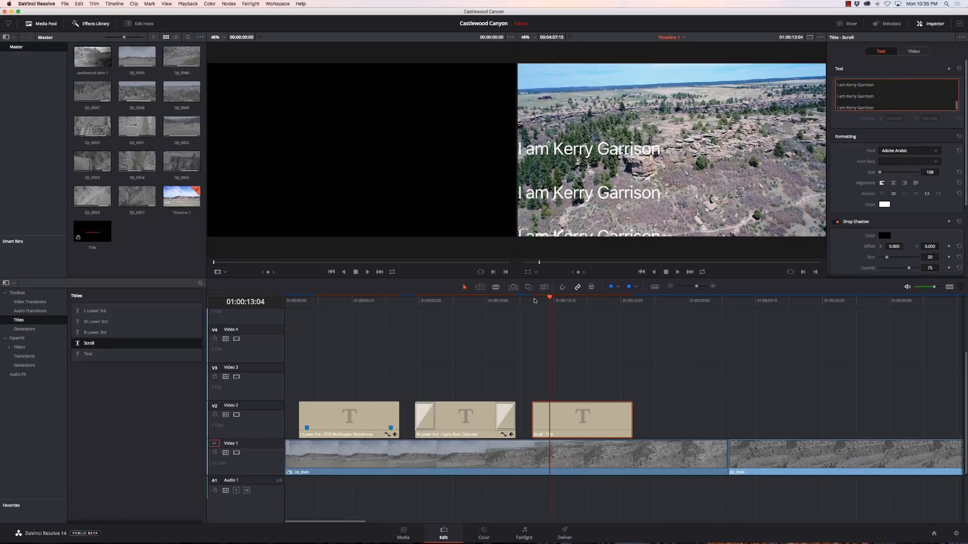
- Extend the Scroll clip, center its lines, and set Drop Shadow Offset to 5, -5
click(677, 272)
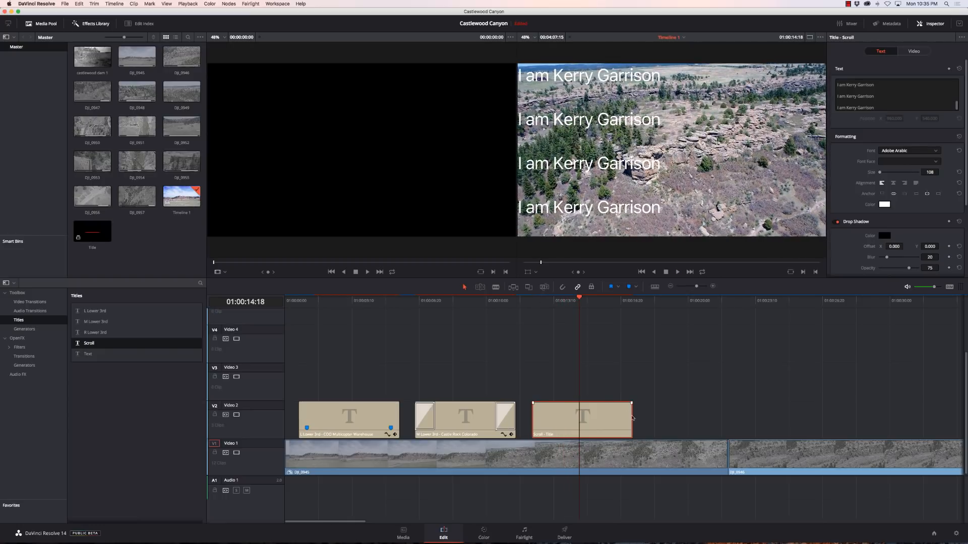
drag(629, 420, 707, 419)
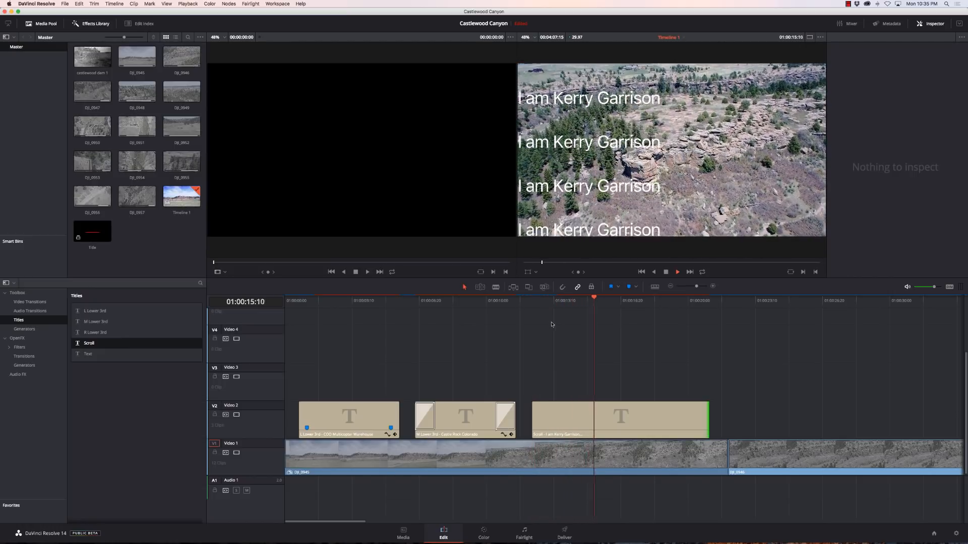
click(620, 419)
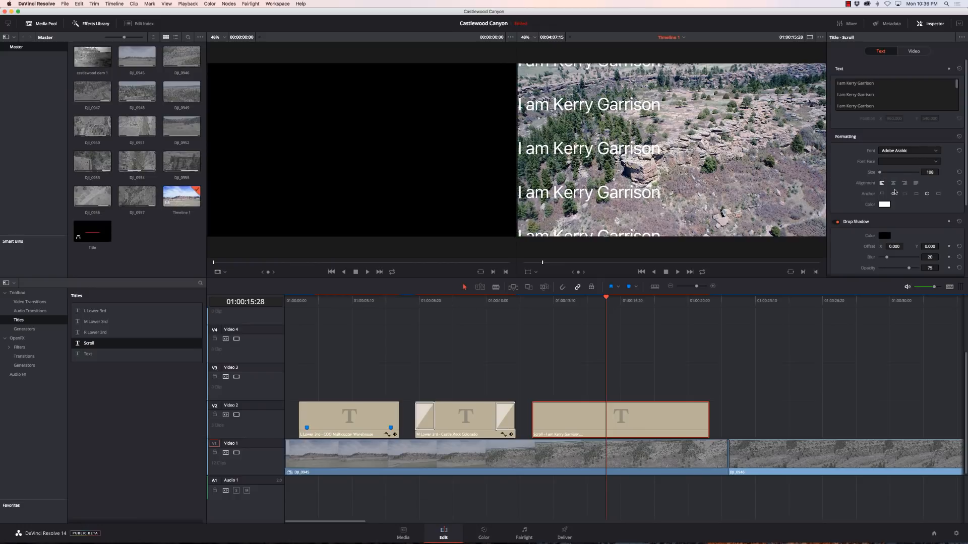
click(892, 183)
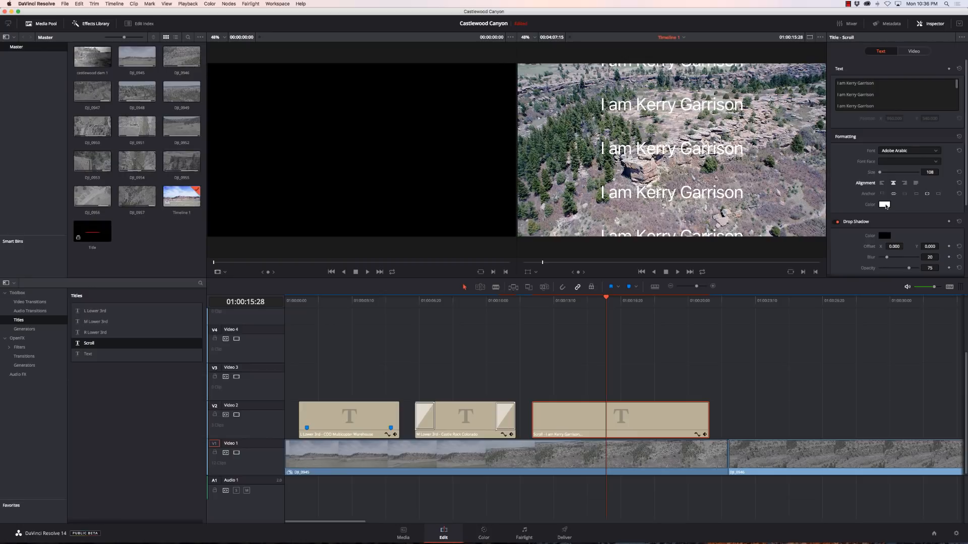
scroll(down, 3)
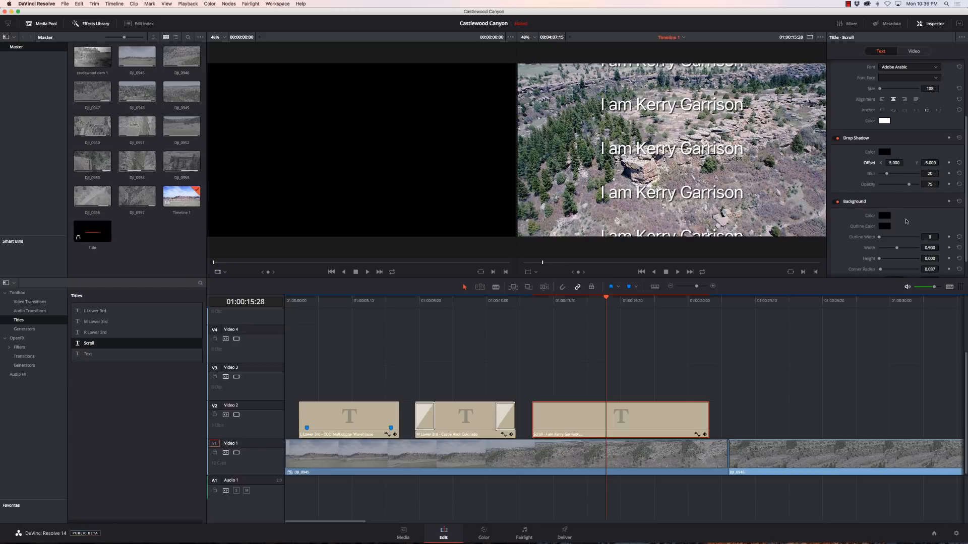
- Raise the Scroll title's Background Height to put a dark box behind the credits
scroll(down, 3)
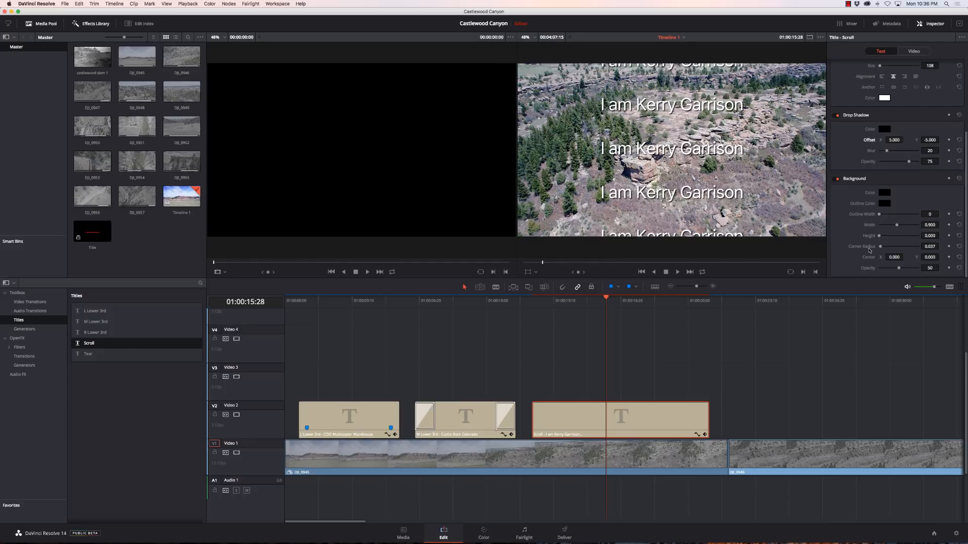
drag(879, 235, 889, 235)
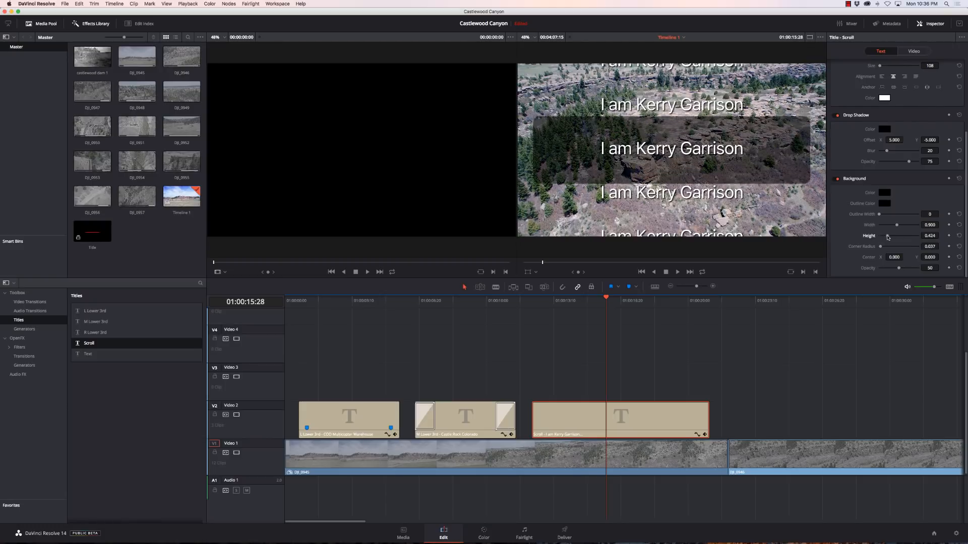
drag(887, 235, 898, 236)
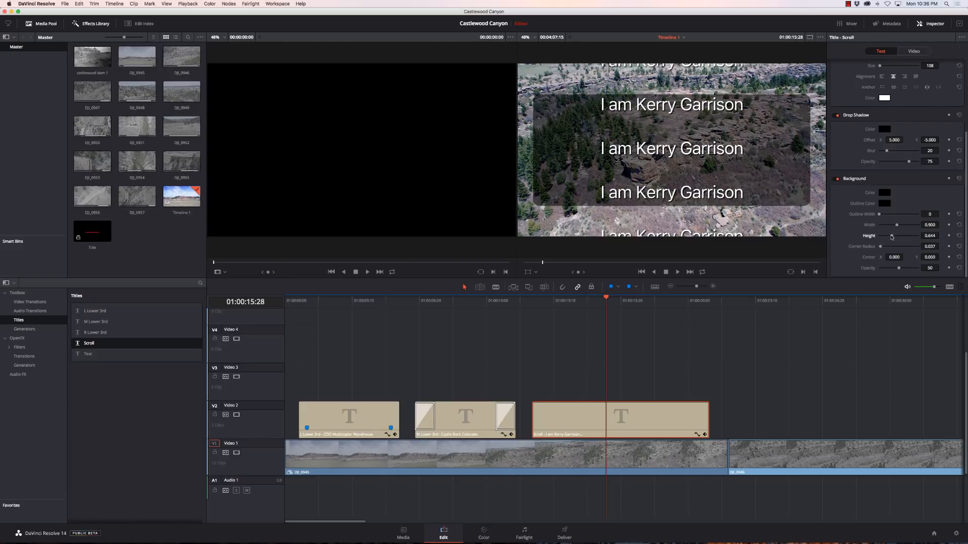
click(538, 307)
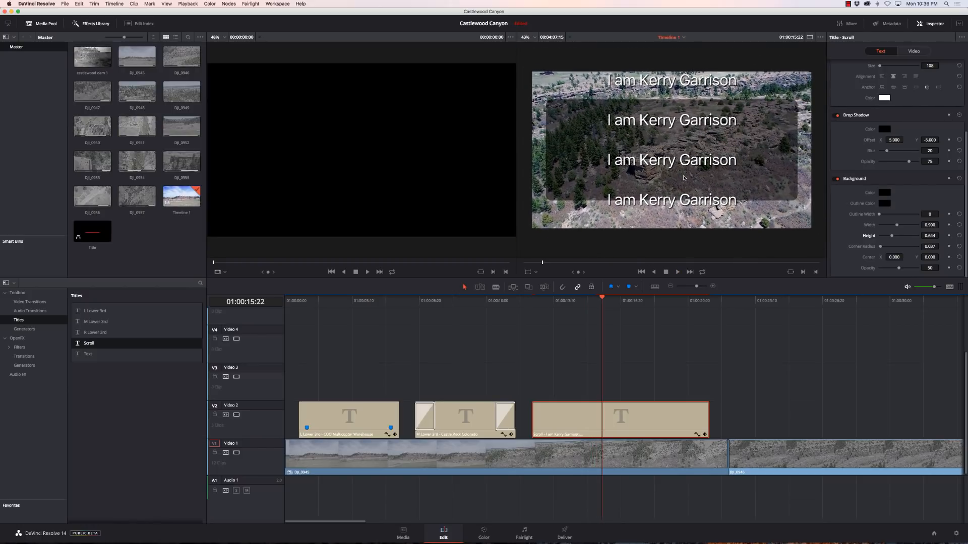
- Preview the scrolling credits and lower the background Height to about 0.81
drag(901, 236, 913, 235)
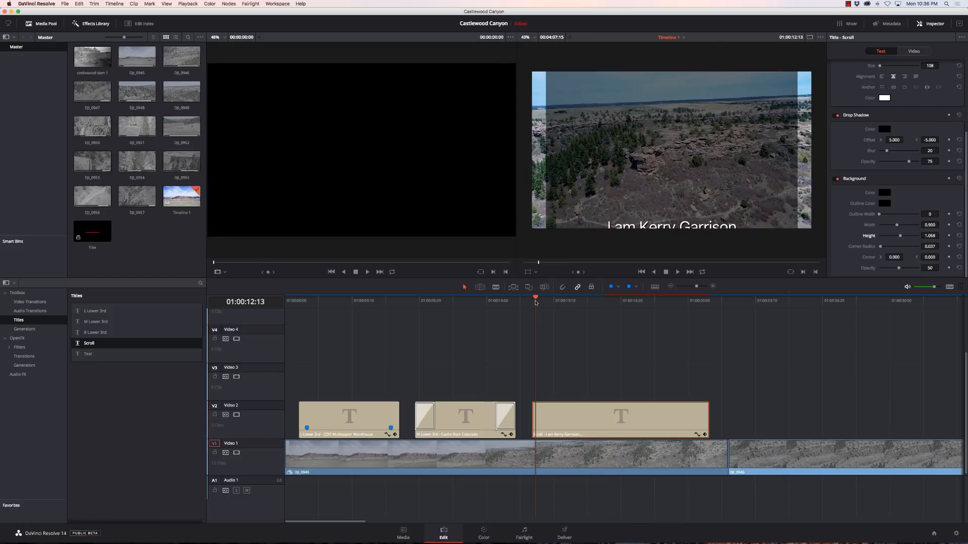
click(533, 300)
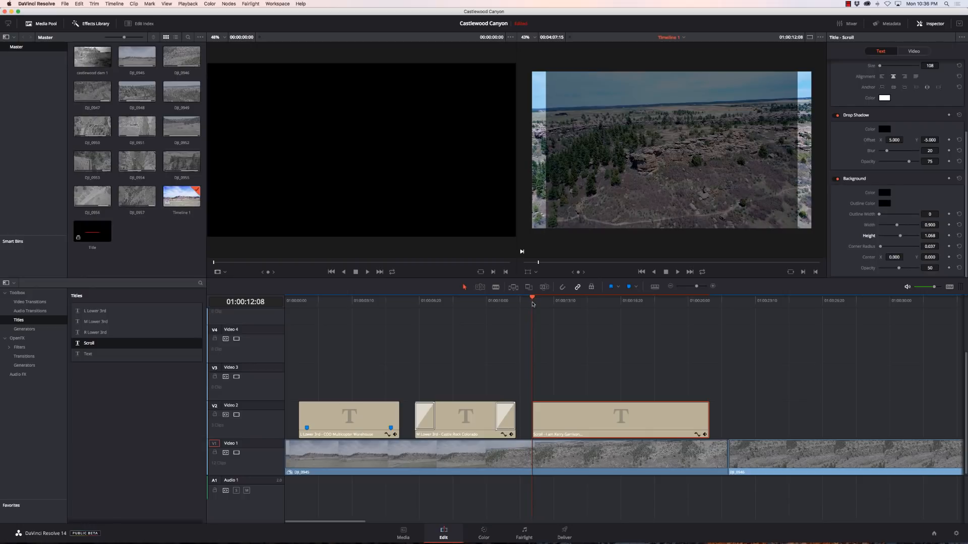
click(677, 272)
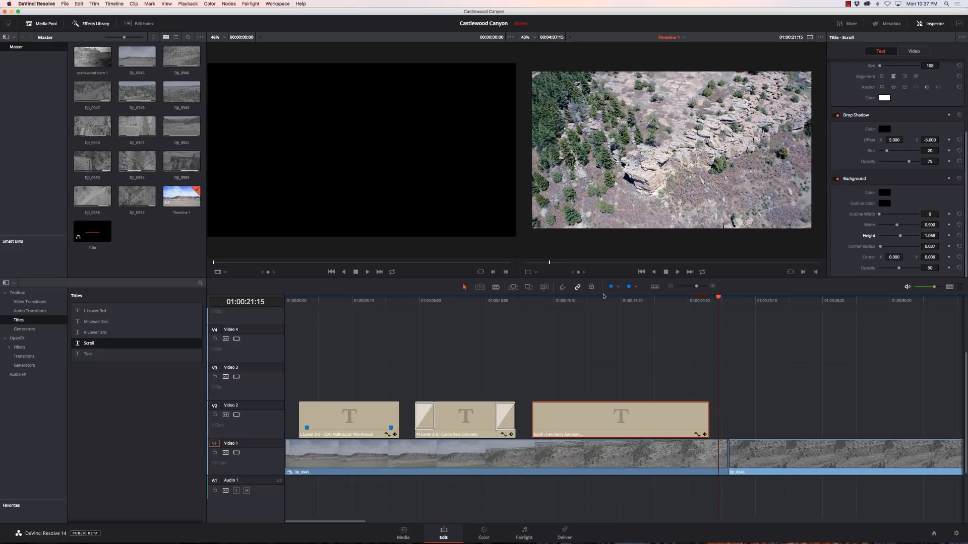
click(603, 298)
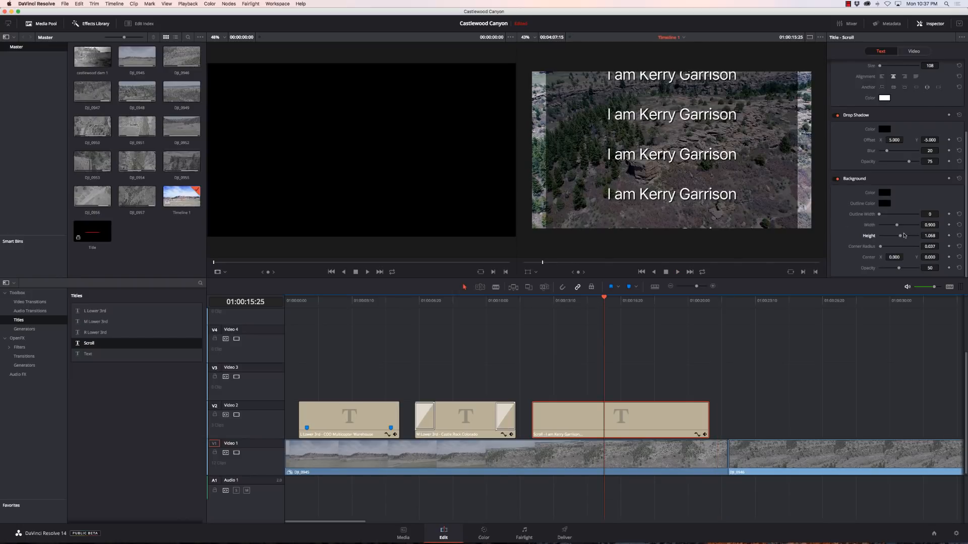
drag(901, 236, 896, 236)
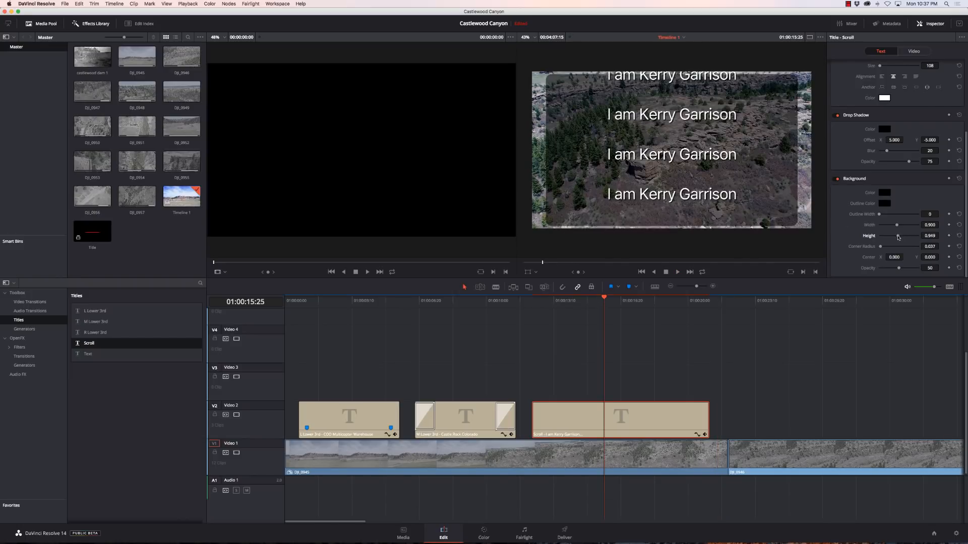
drag(898, 235, 898, 236)
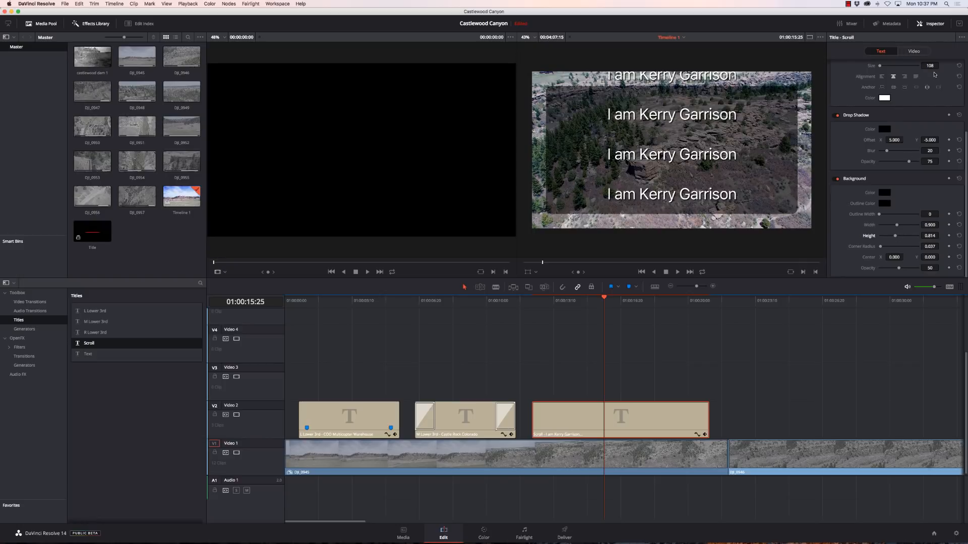
click(913, 51)
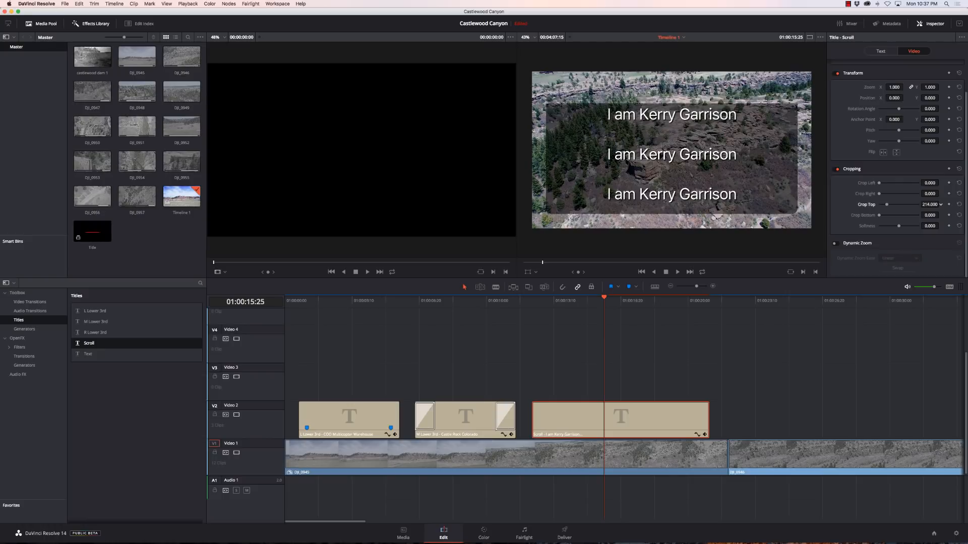
- Crop the credits' top to 100 and bottom to about 91.5, then play back
drag(916, 204, 901, 204)
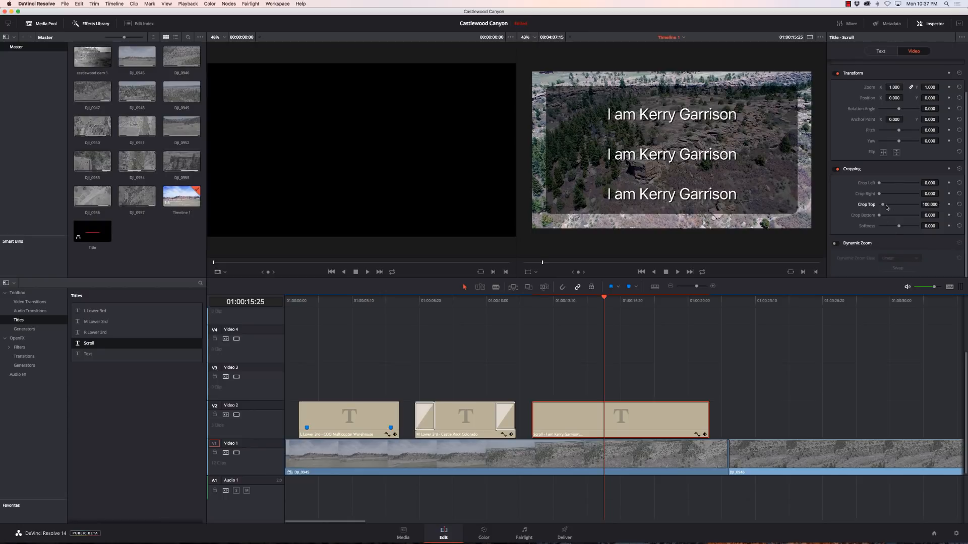
drag(899, 215, 914, 215)
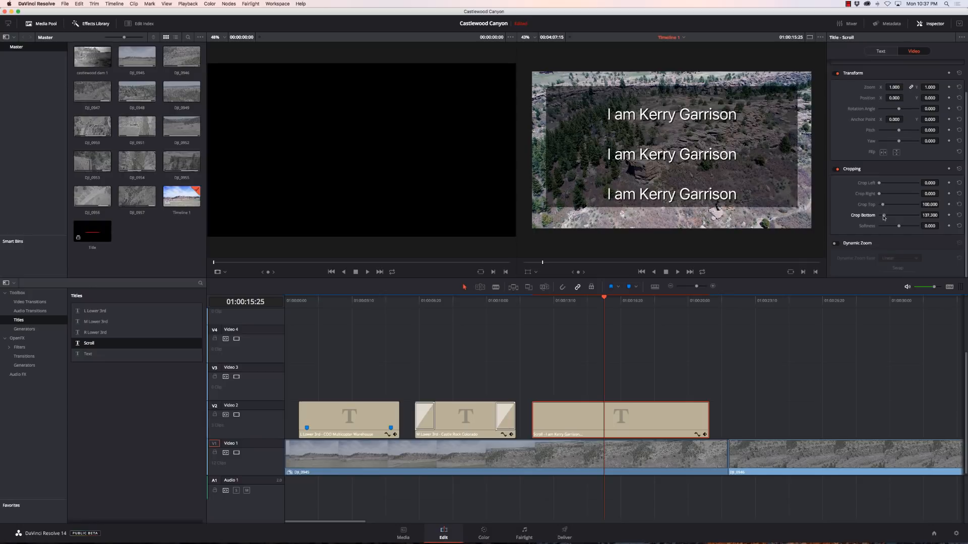
drag(884, 214, 884, 215)
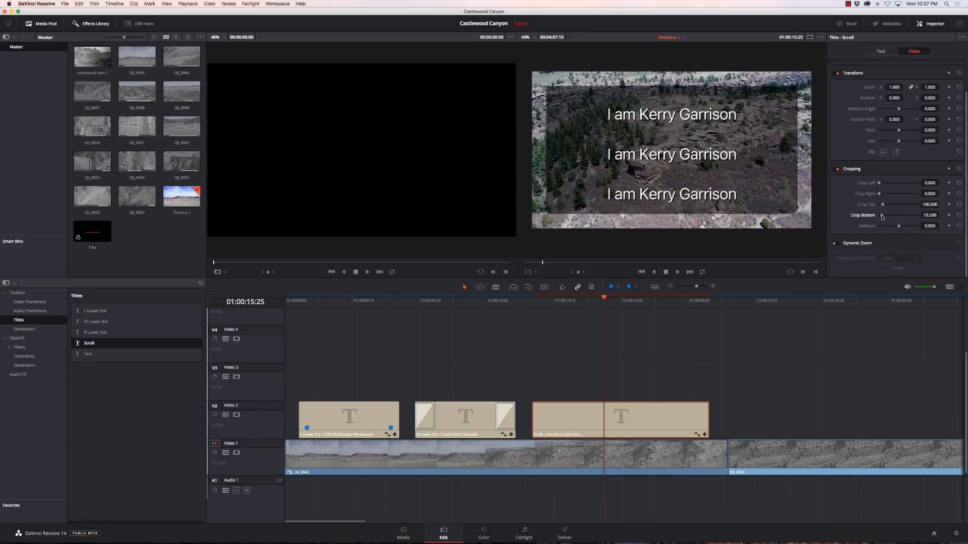
drag(882, 214, 895, 215)
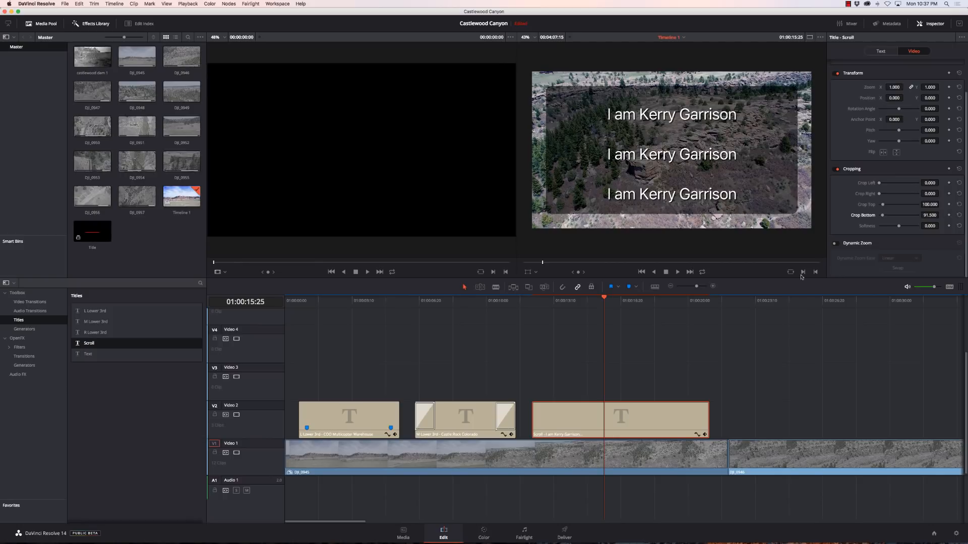
click(531, 300)
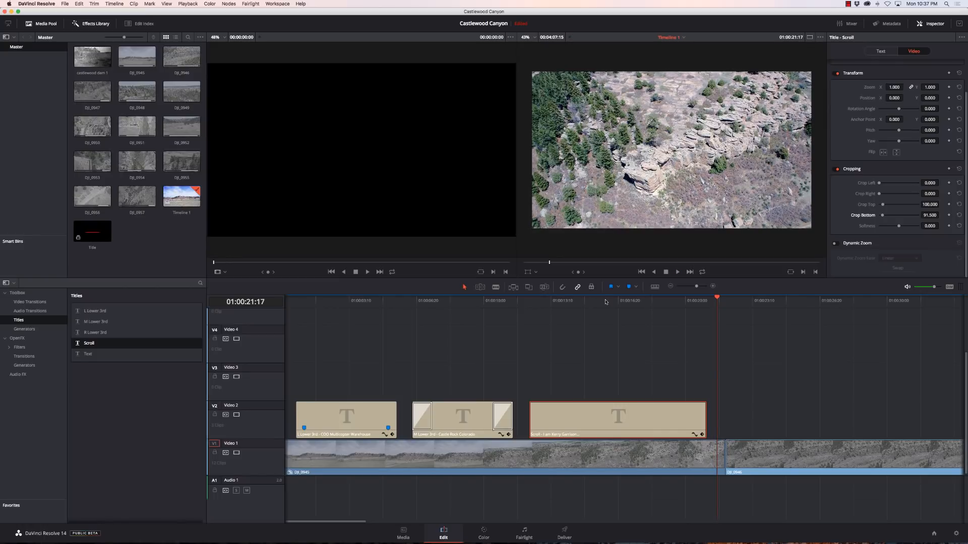
- From mid-credits, drag the crop Softness from high values to just below zero
click(600, 299)
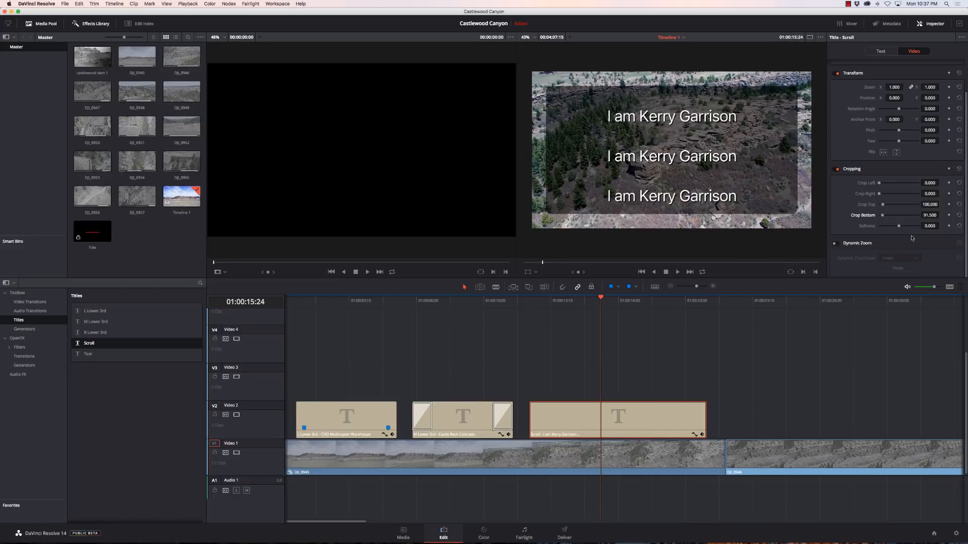
drag(901, 226, 912, 226)
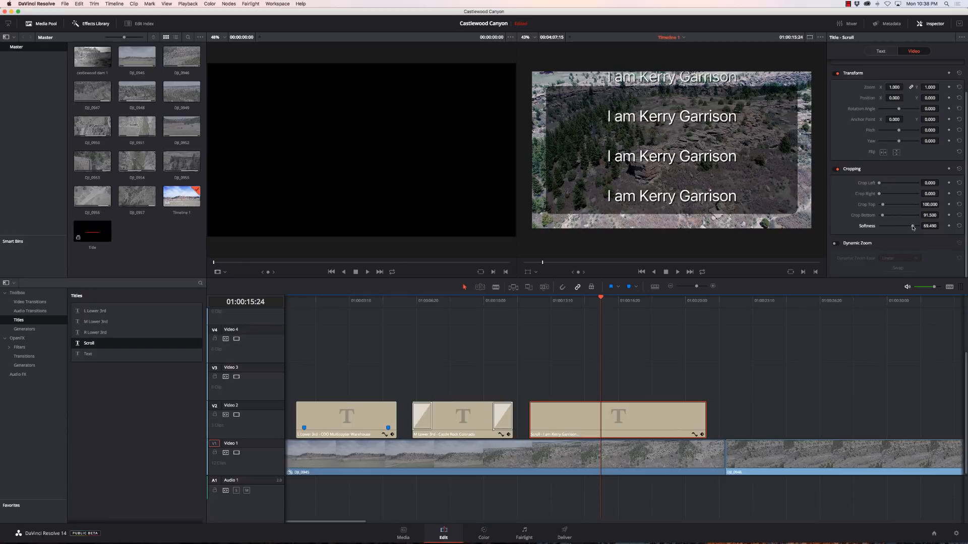
drag(912, 225, 902, 226)
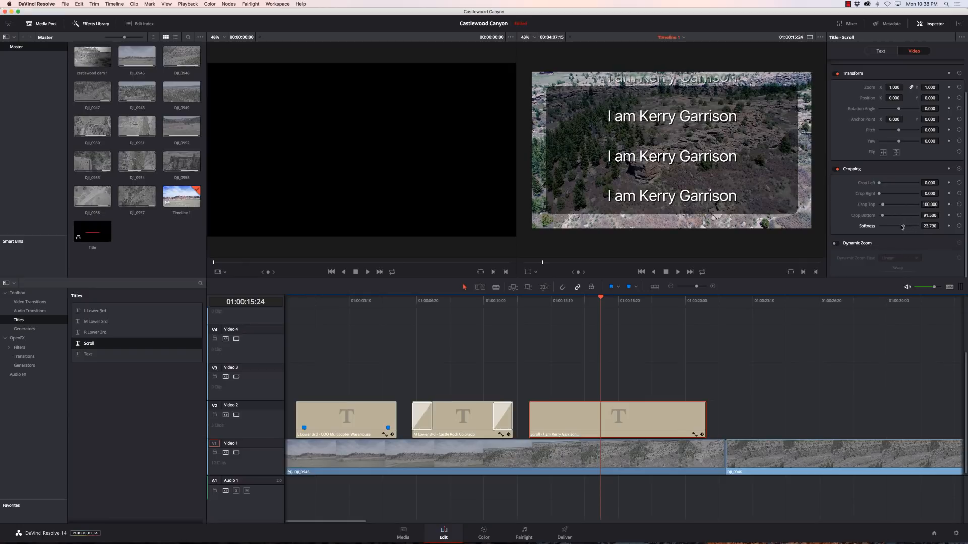
drag(902, 226, 898, 226)
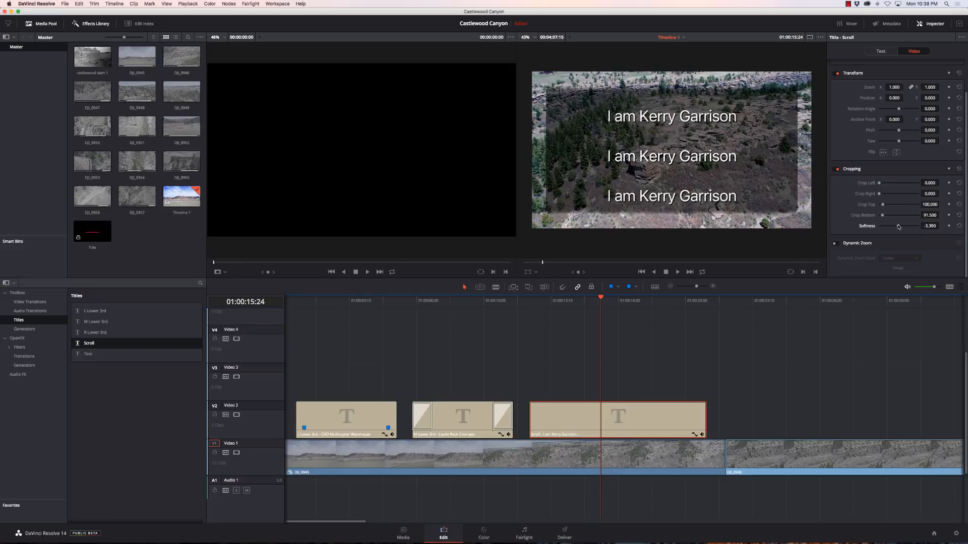
drag(898, 225, 885, 226)
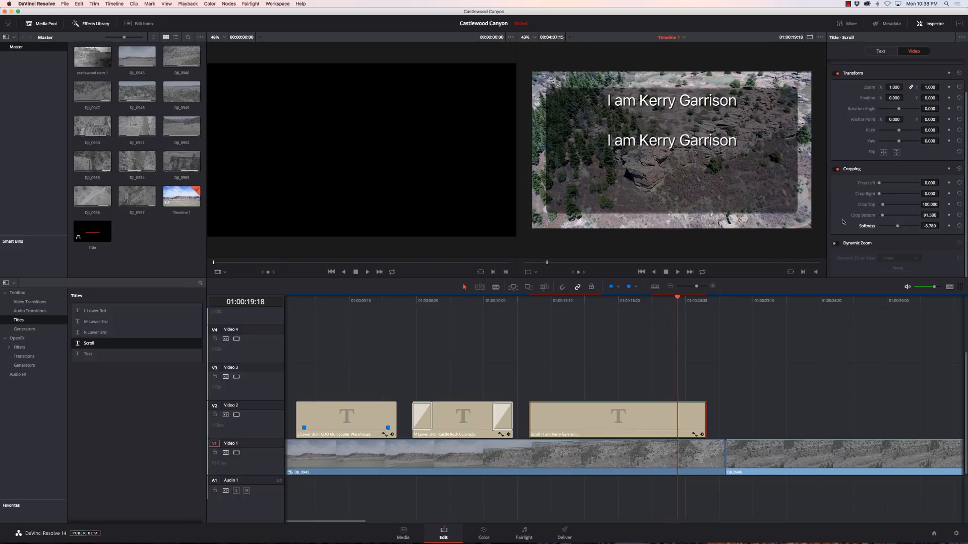
- Select the Scroll clip and reset its Crop Top and Crop Bottom values
click(616, 419)
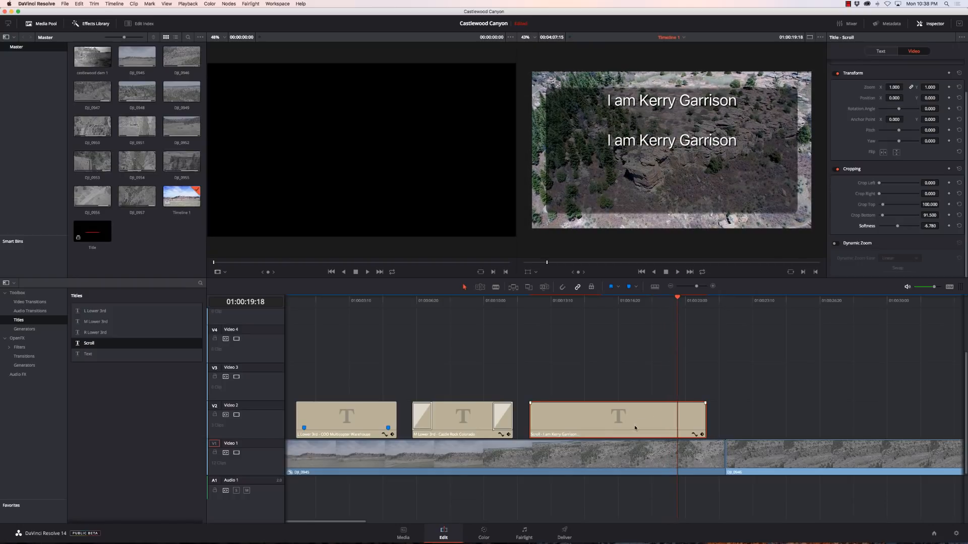
mouse_move(609, 302)
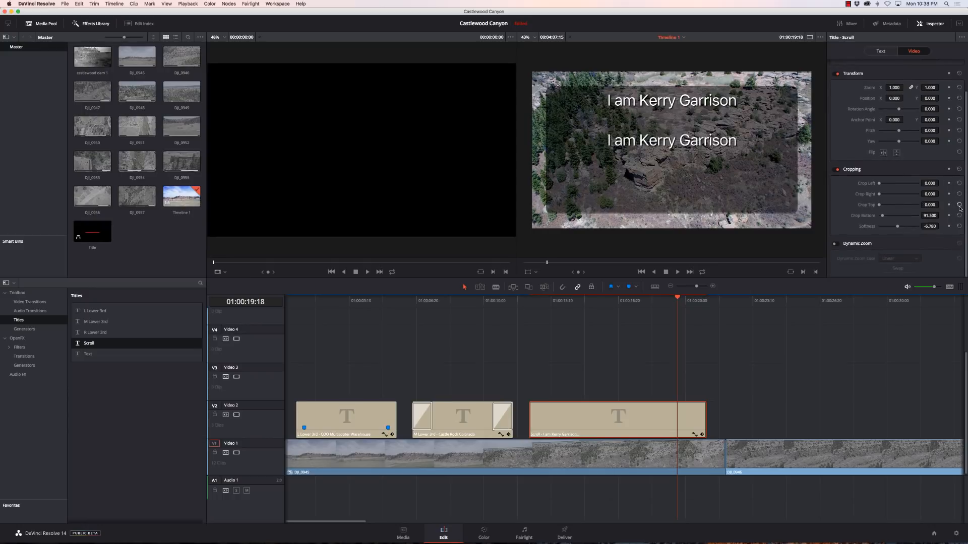
click(958, 215)
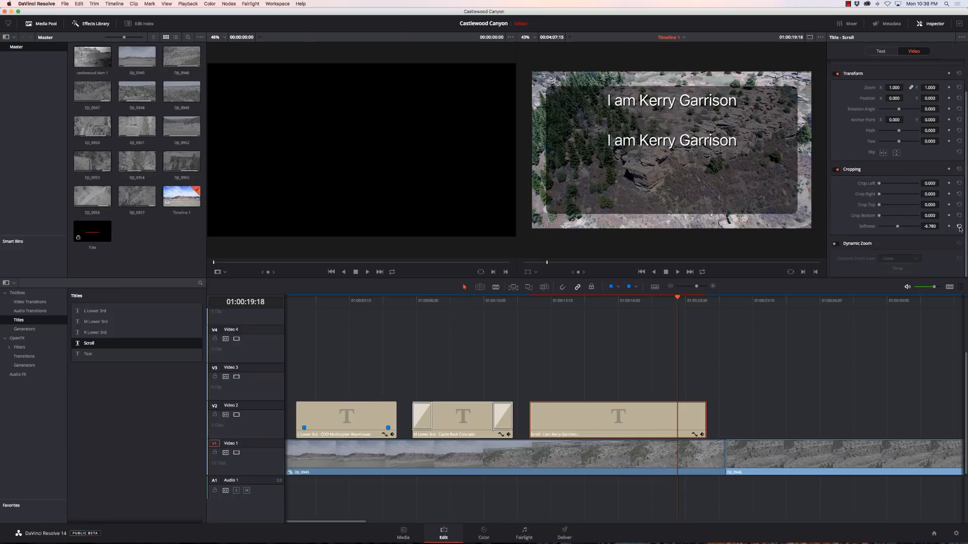
click(881, 51)
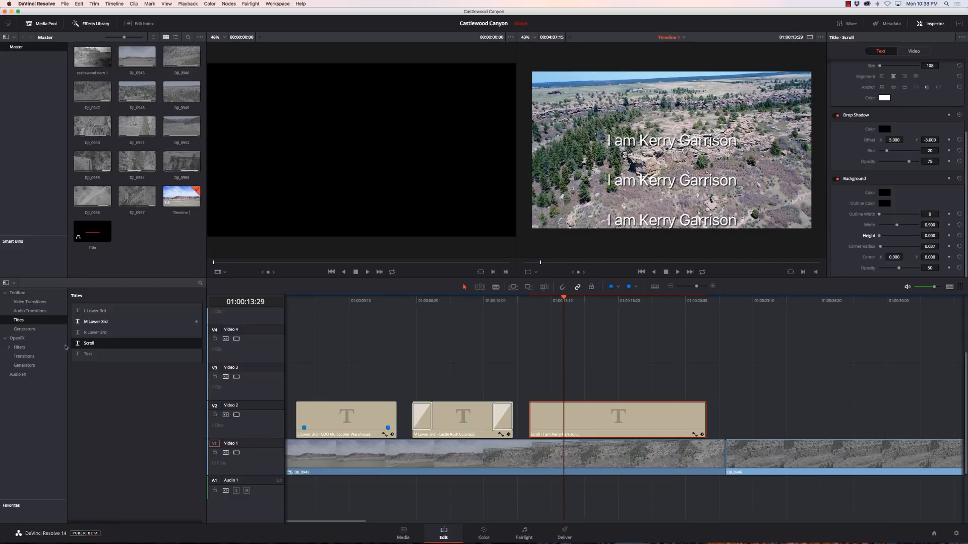
click(24, 328)
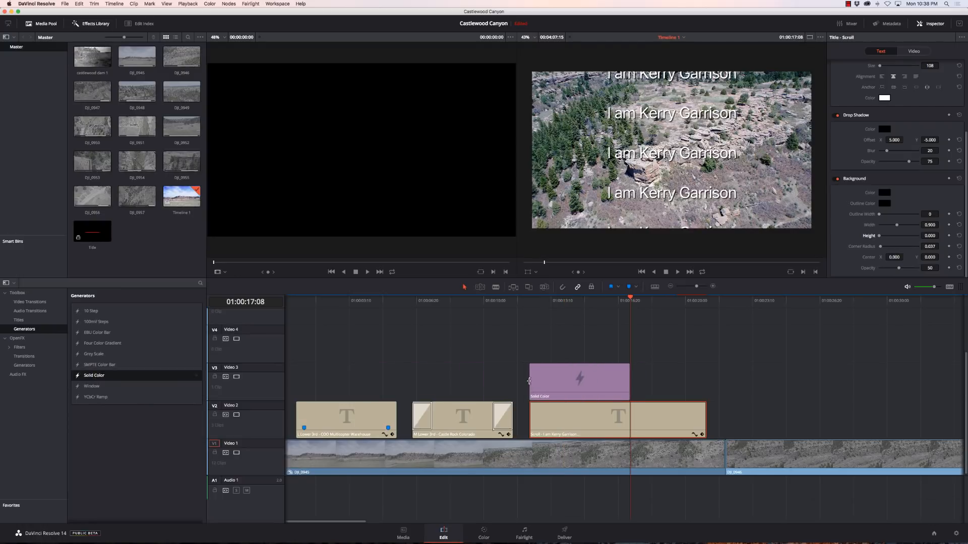
- Stretch the Solid Color clip to the credits' full length and lower its opacity
drag(602, 379, 682, 380)
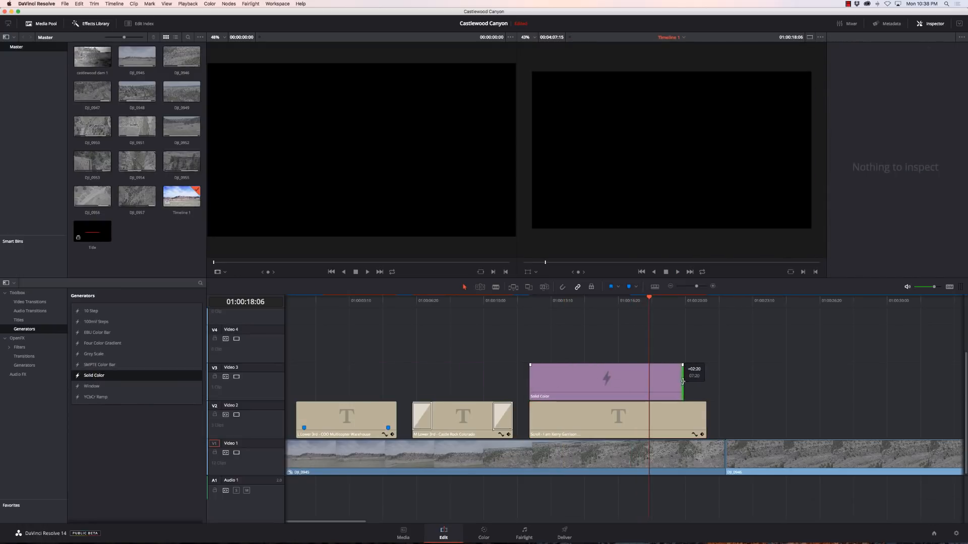
drag(682, 381, 704, 382)
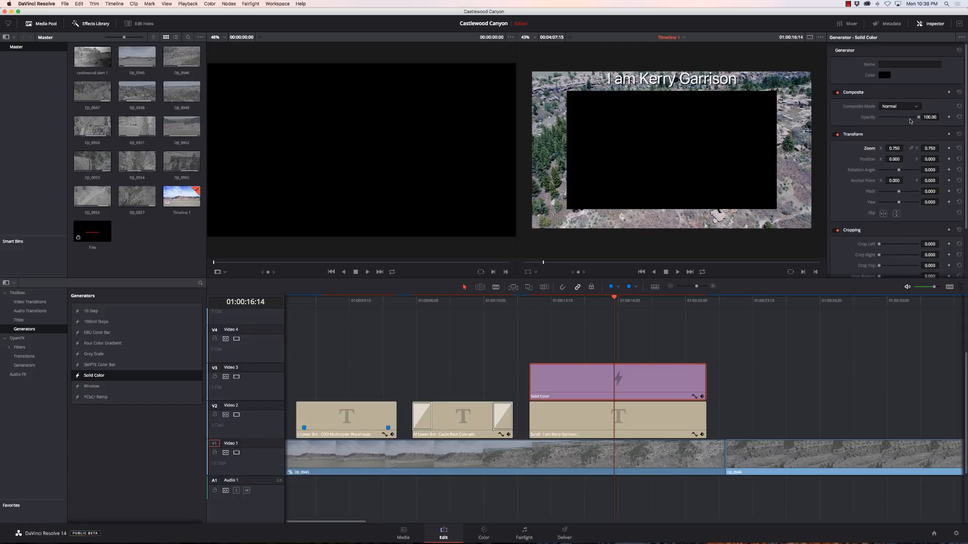
drag(916, 118, 903, 118)
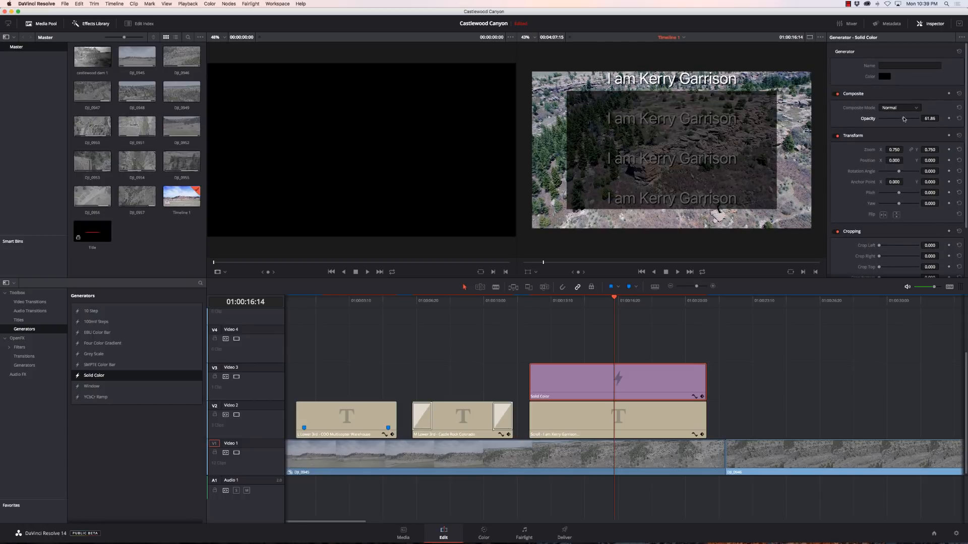
drag(903, 119, 892, 118)
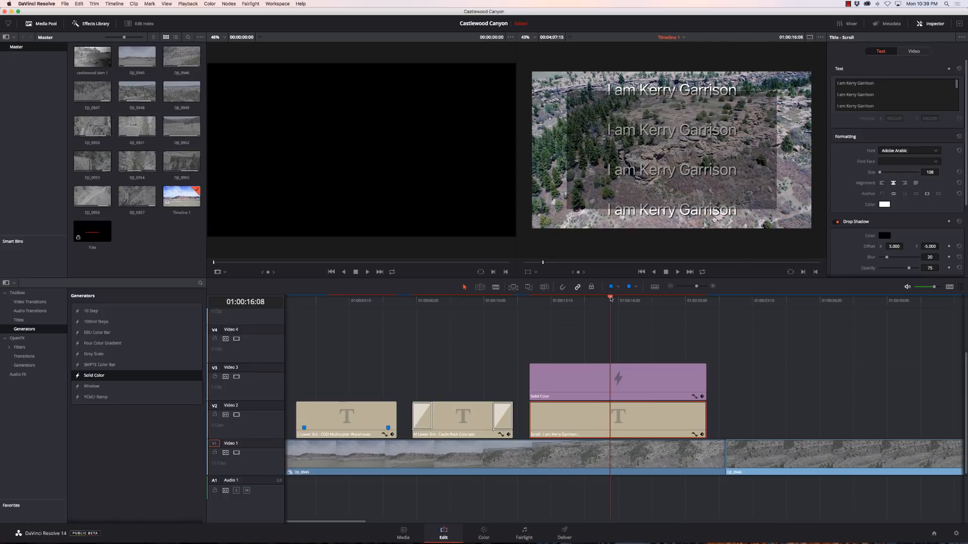
- Crop the credits' bottom to match the top and soften the crop edges
click(913, 50)
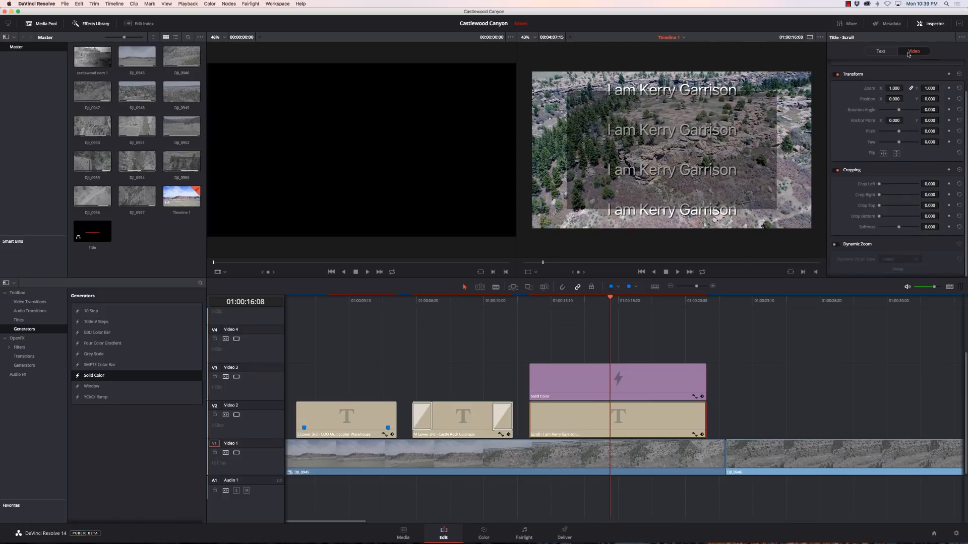
mouse_move(880, 199)
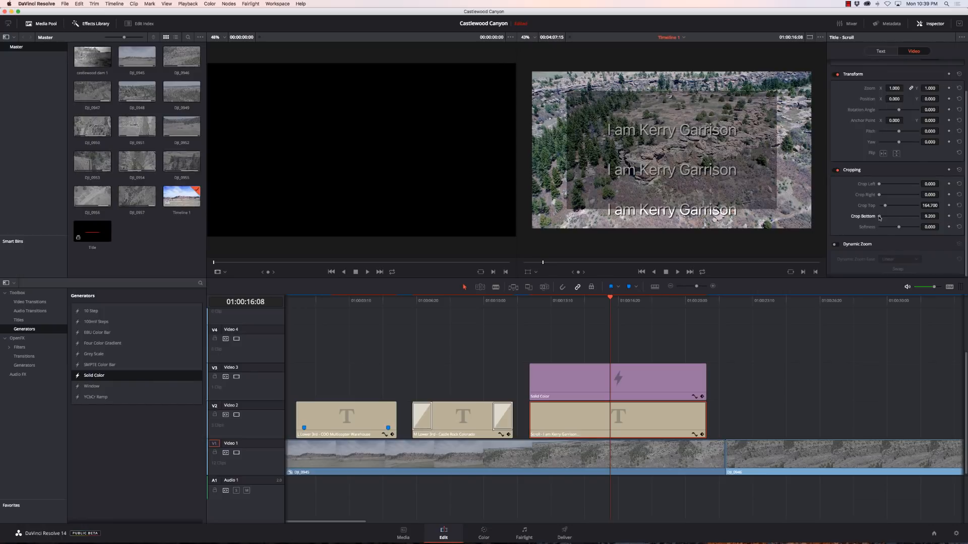
drag(879, 216, 882, 216)
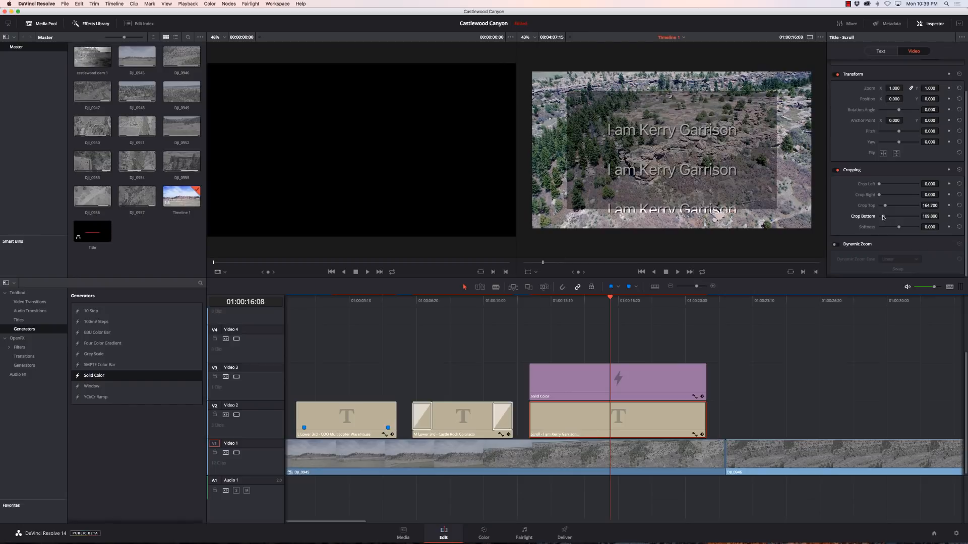
drag(882, 216, 883, 216)
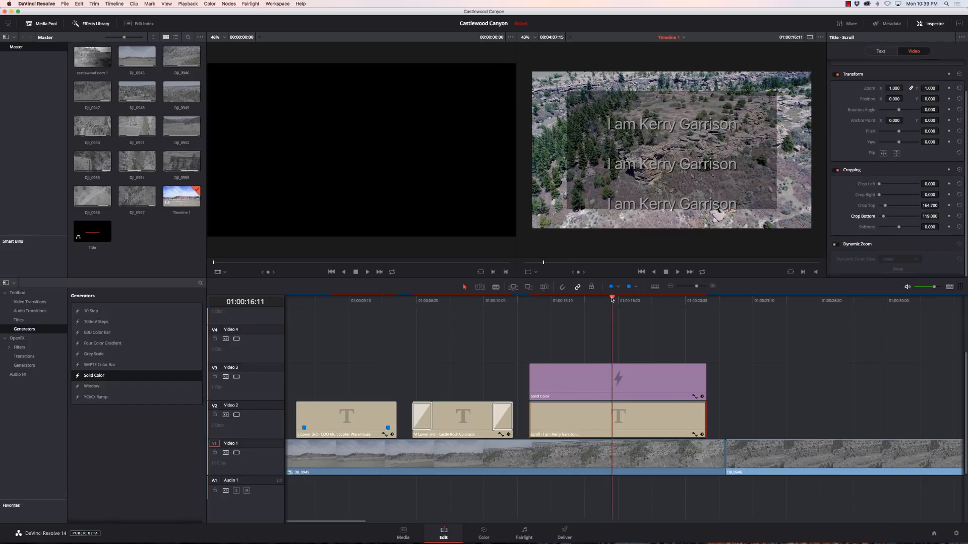
drag(919, 226, 888, 226)
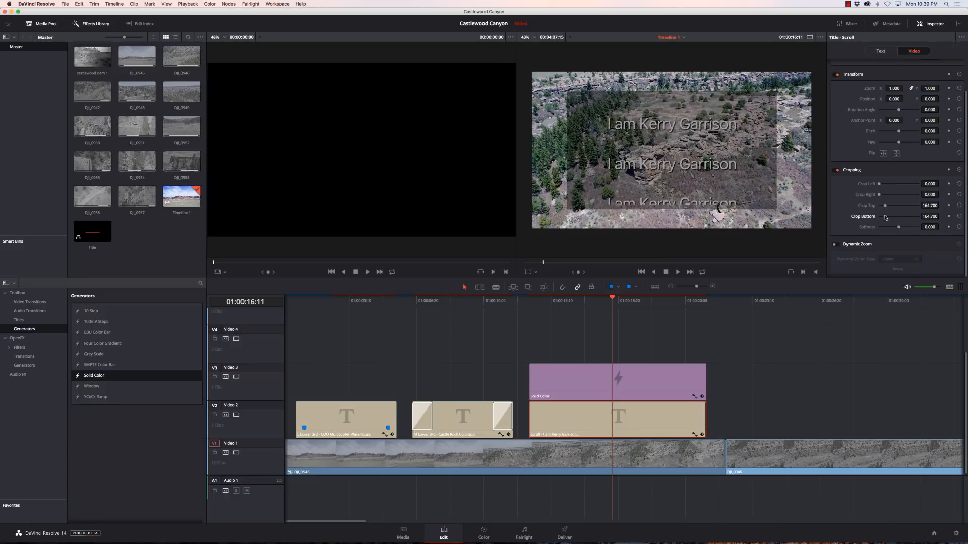
drag(894, 226, 900, 226)
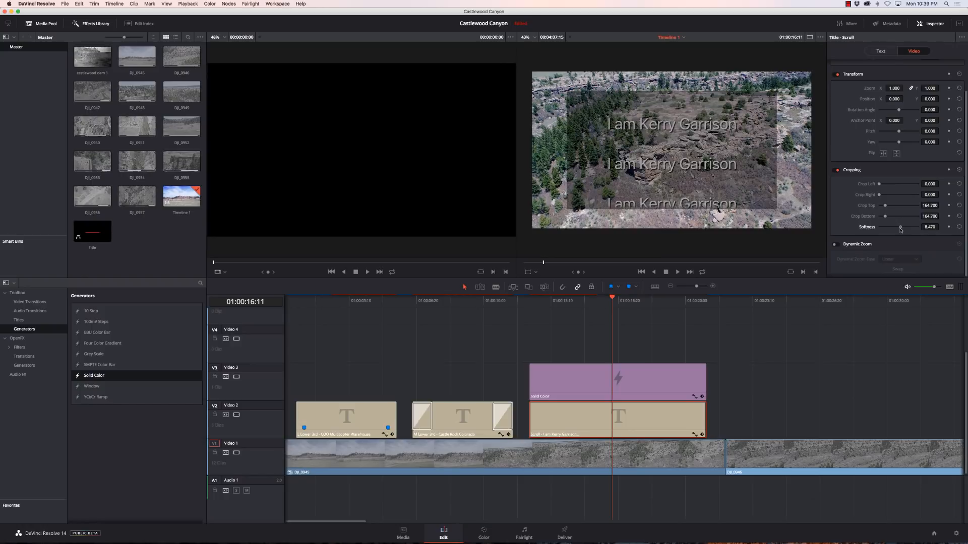
drag(899, 226, 903, 226)
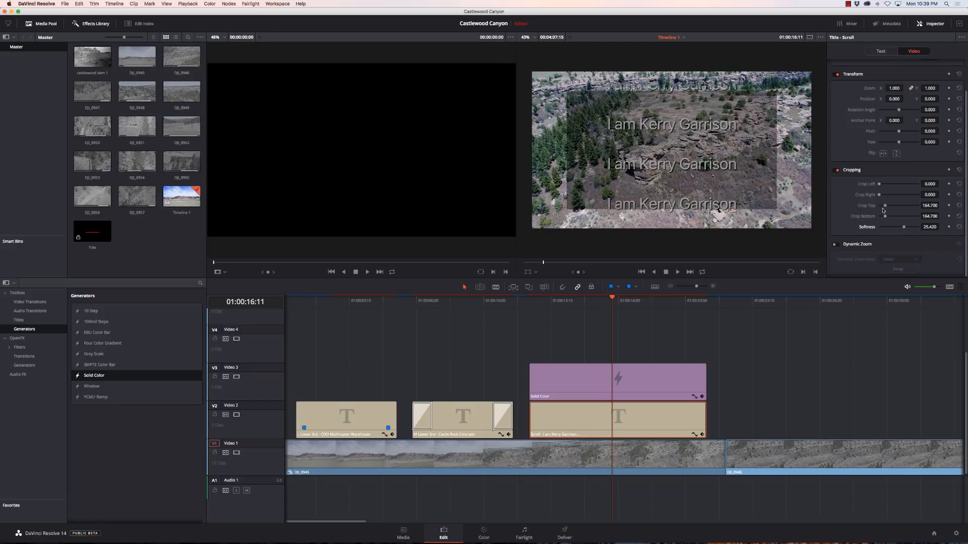
- Increase Crop Top and Crop Bottom equally to about 265.4
drag(883, 205, 885, 206)
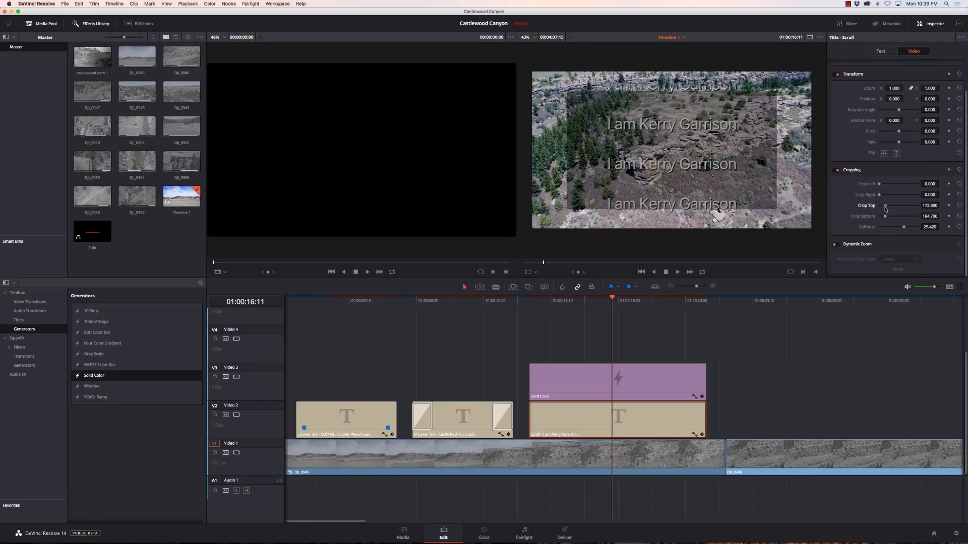
drag(883, 205, 888, 205)
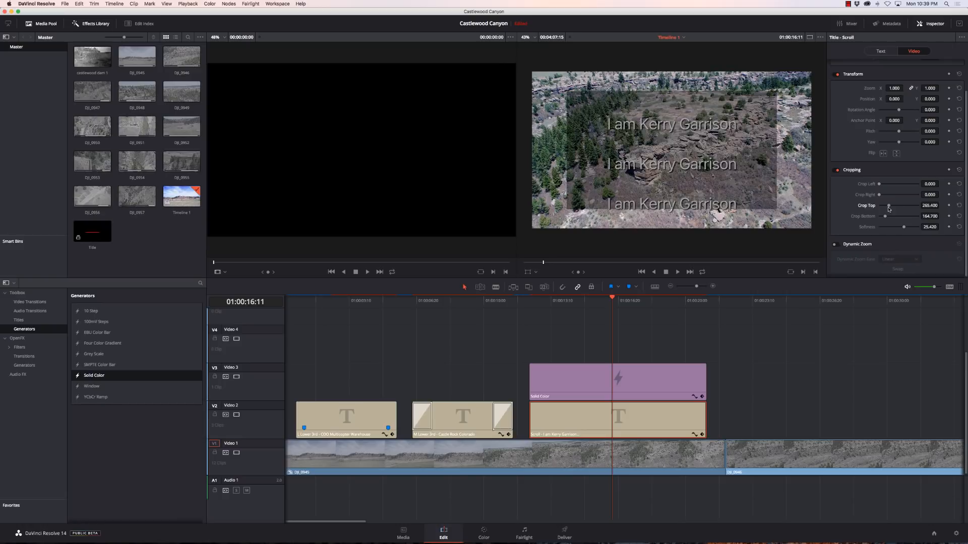
drag(885, 216, 887, 216)
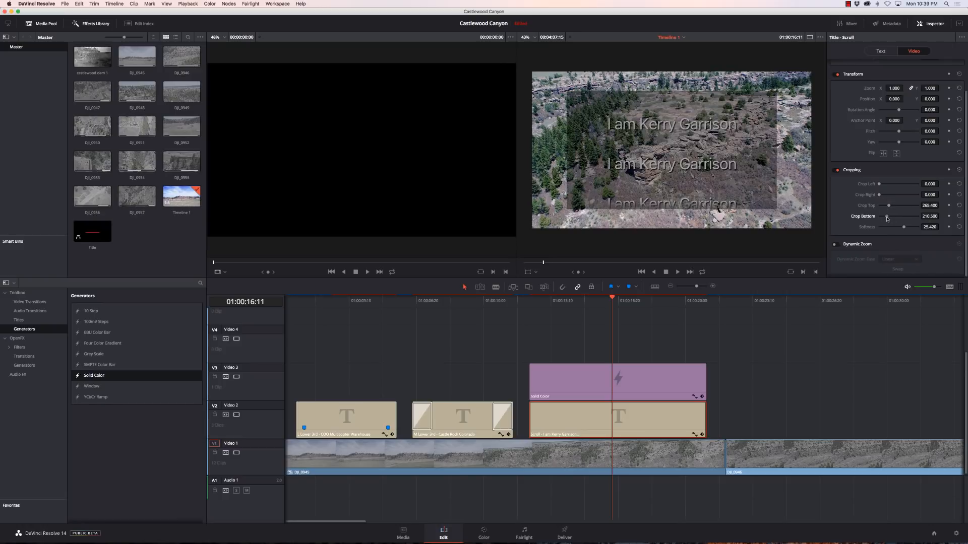
drag(888, 216, 890, 220)
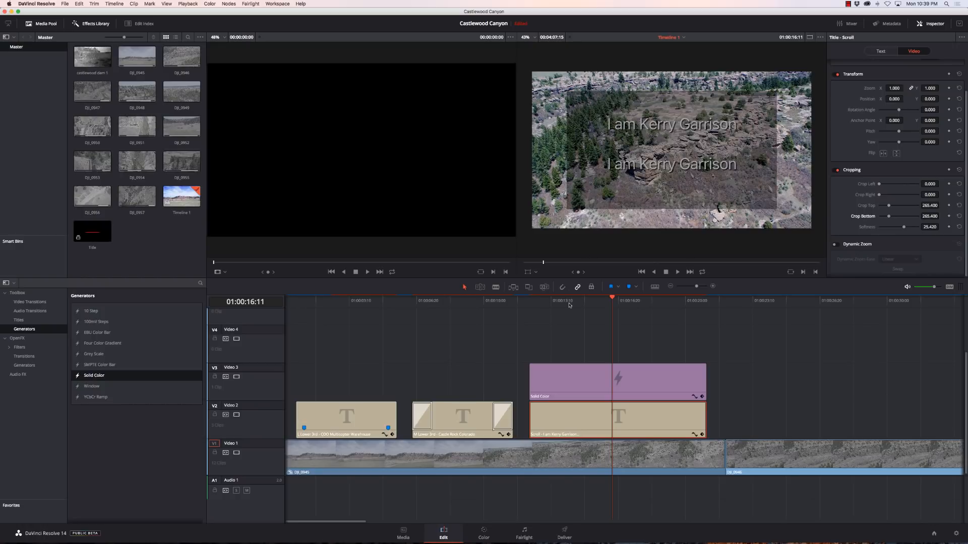
- Play back the cropped credits from their start and stop playback
click(533, 299)
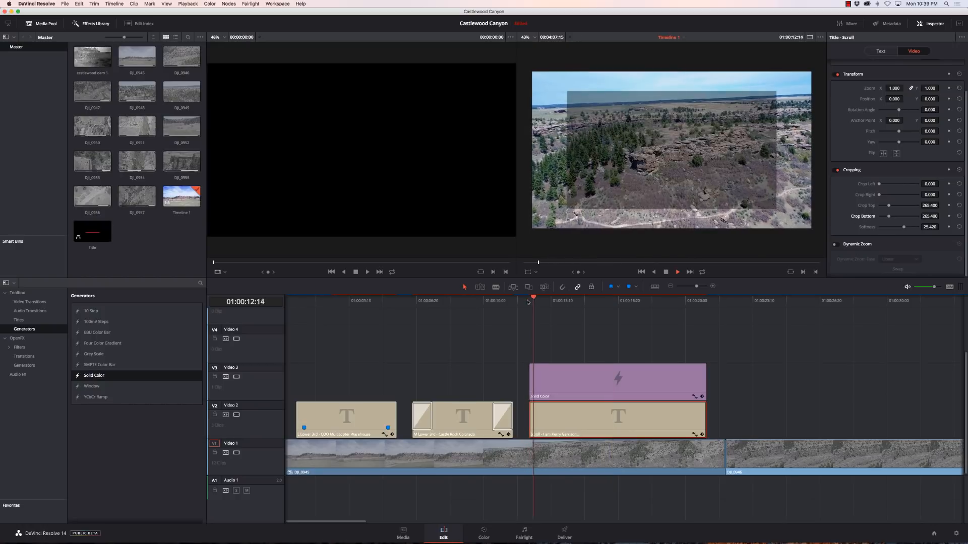
click(573, 300)
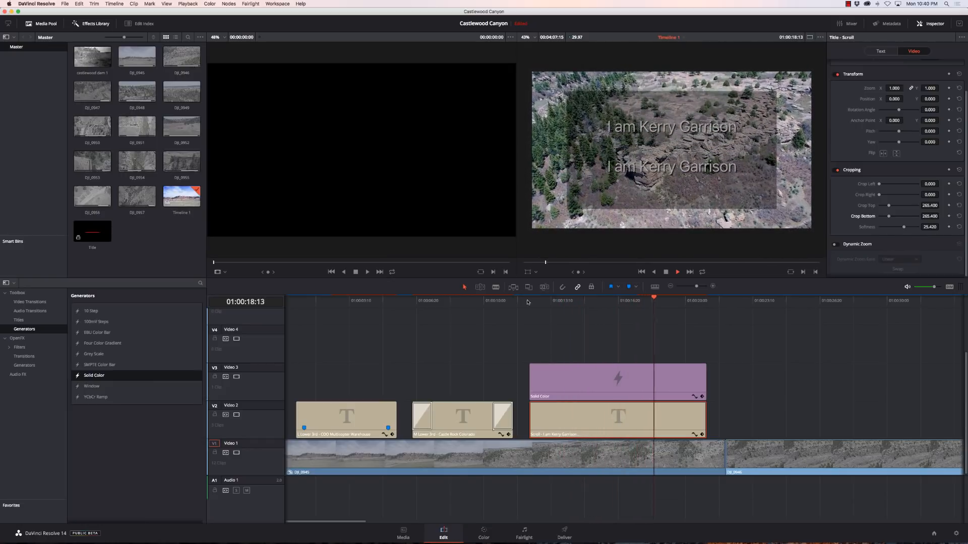
click(694, 297)
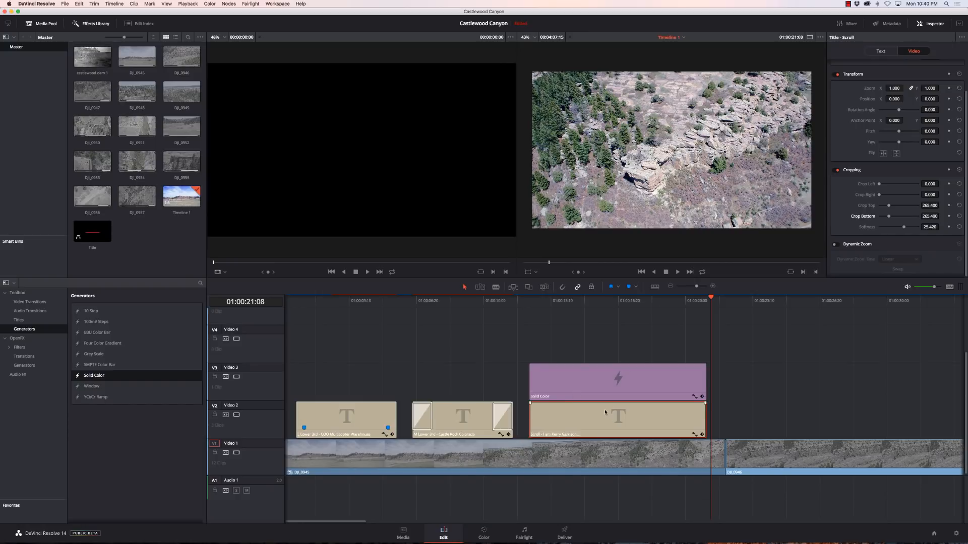
- Restack Scroll on Video 3 above Solid Color on Video 2 and play it back
click(601, 300)
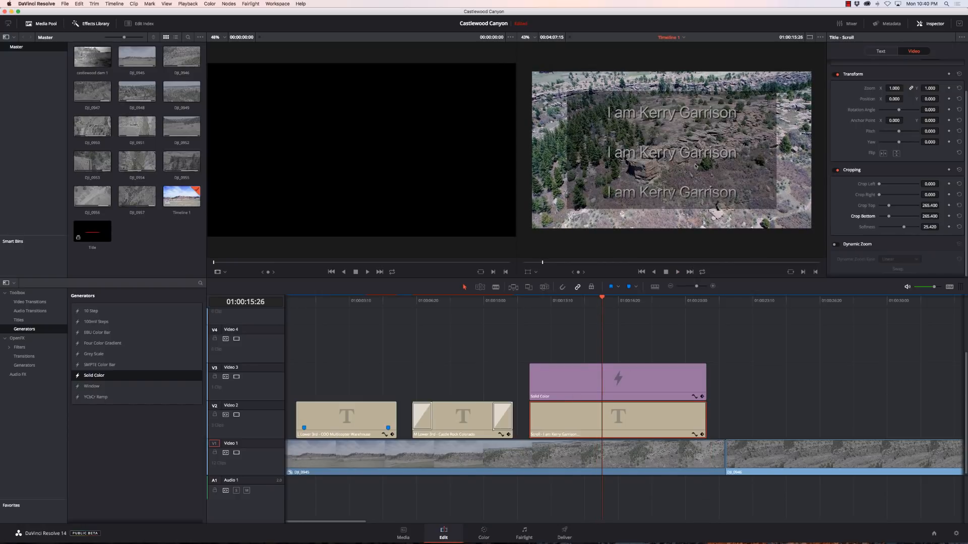
click(881, 51)
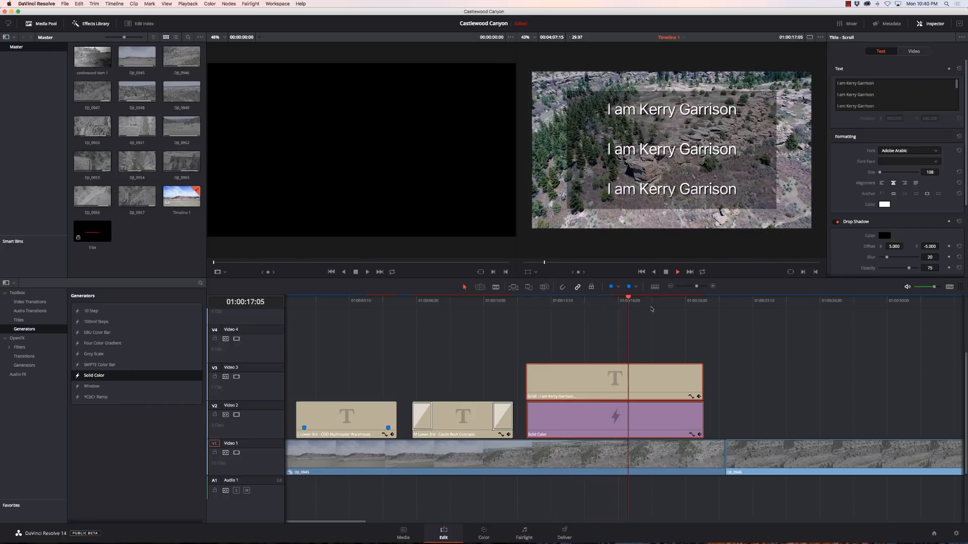
click(677, 271)
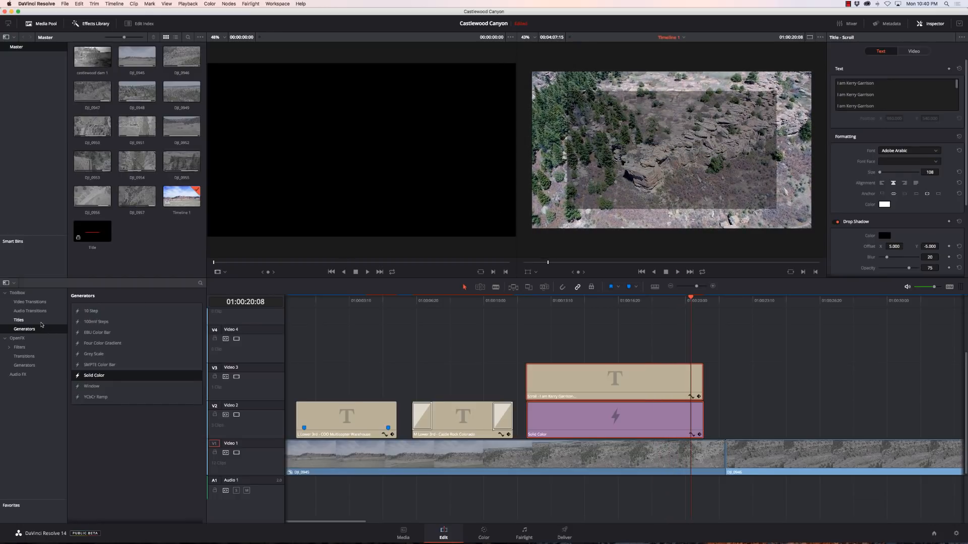
- Add a Text title to Video 2 and enter 'Hello World' as its text
click(18, 320)
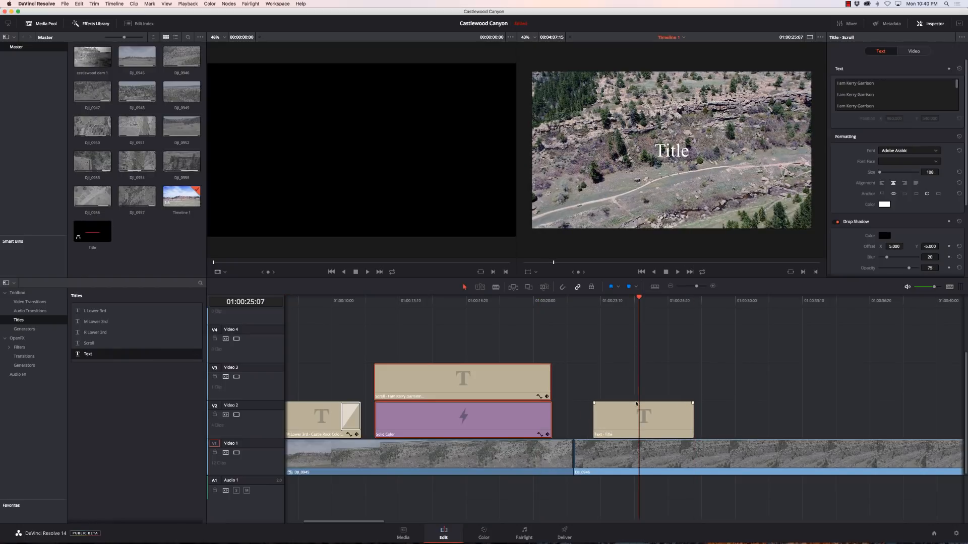
click(643, 420)
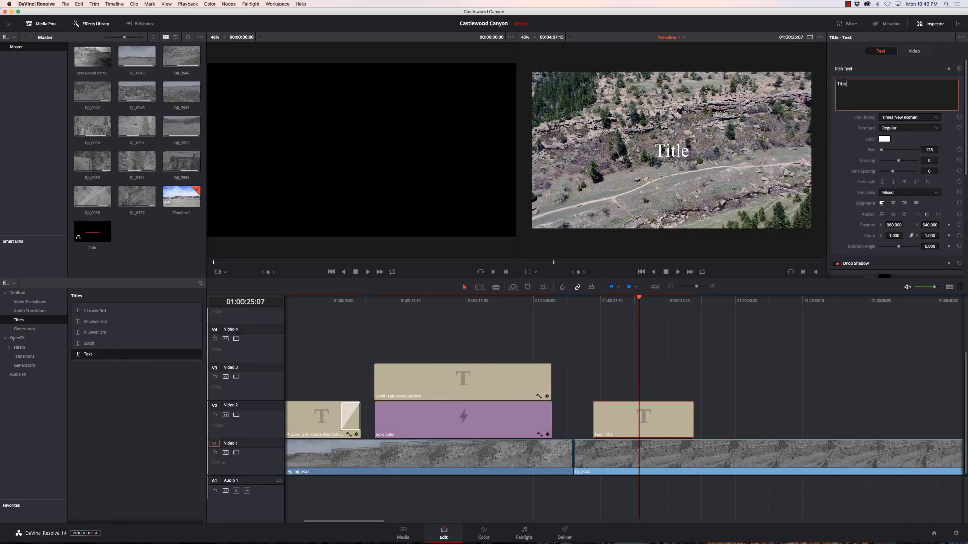
text(Hello)
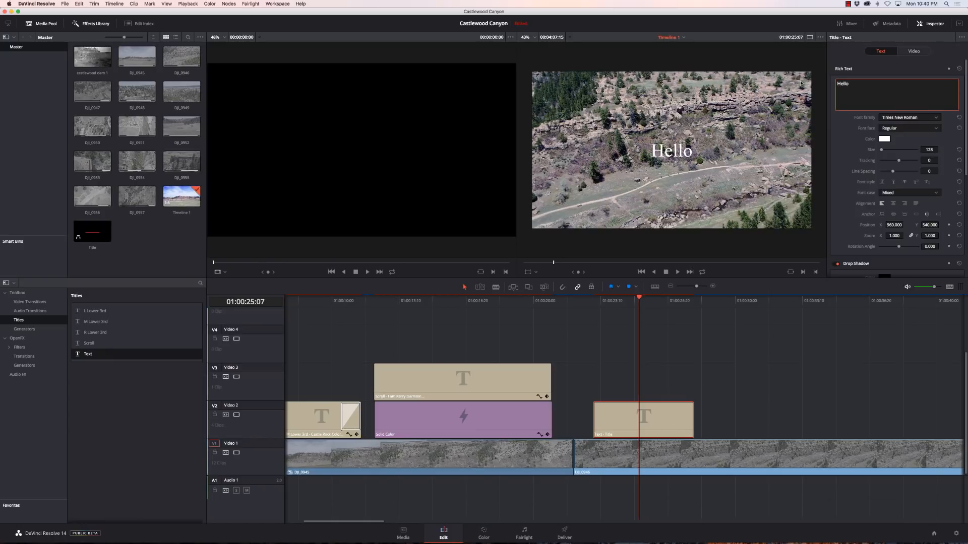
key(Backspace)
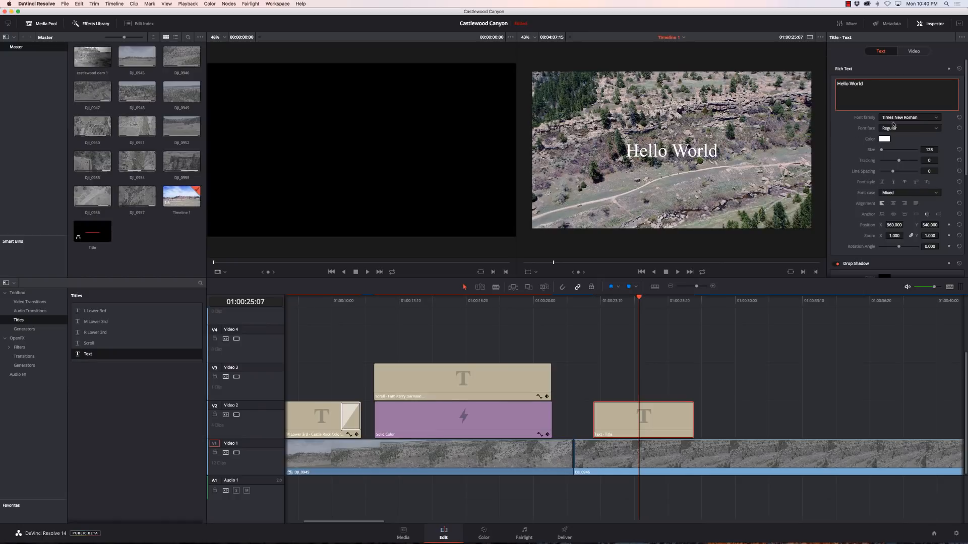
- Set the title's font to Tekton Pro Bold Oblique
click(909, 117)
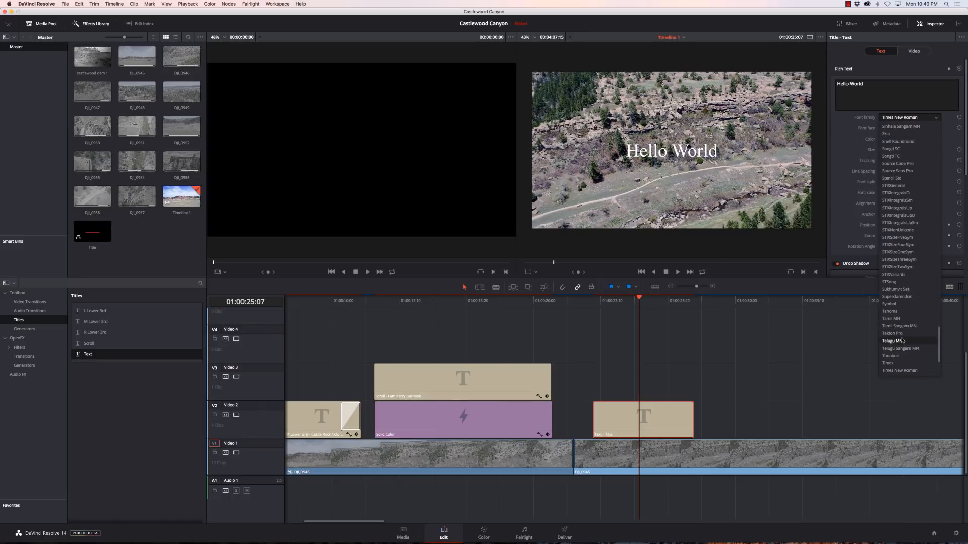
click(891, 333)
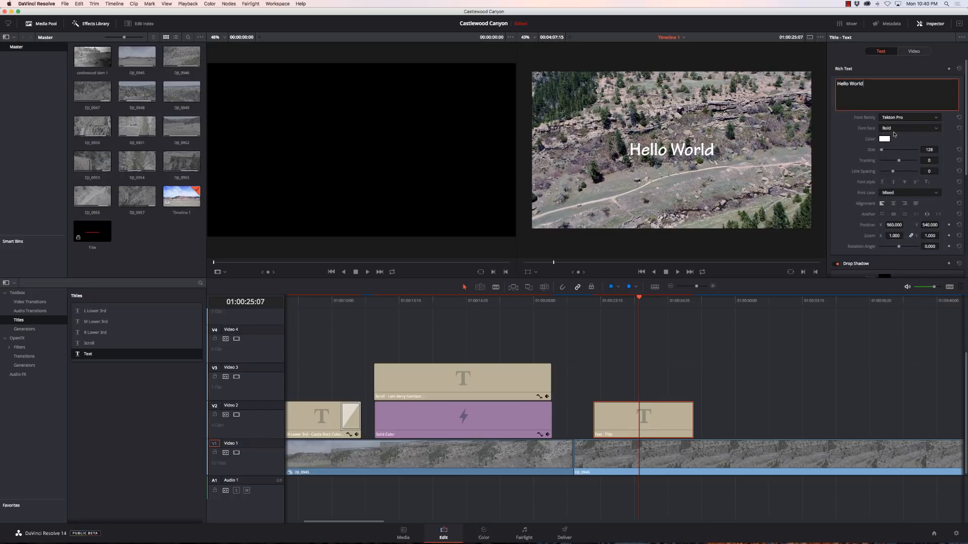
click(908, 127)
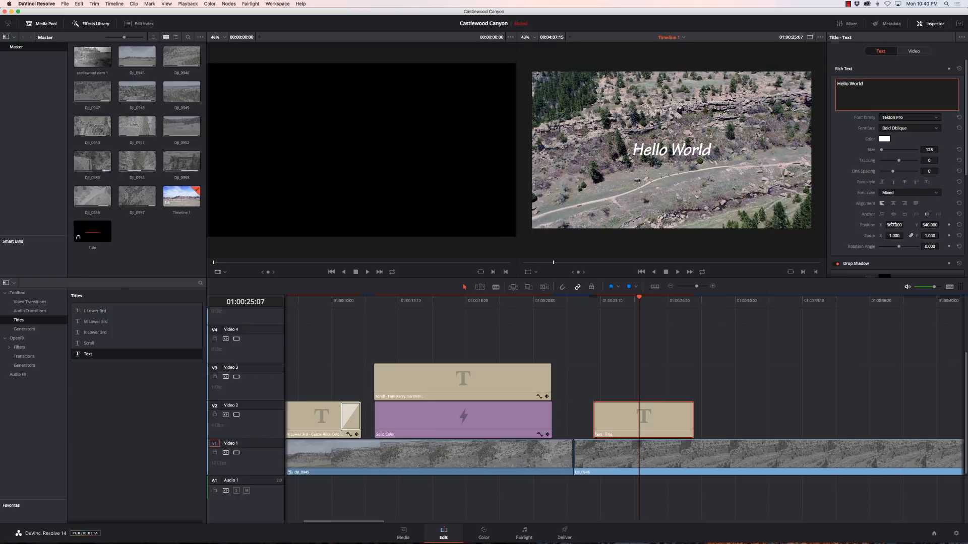
- Move the title to Position X 1391 and enlarge its background box
text(1391.000)
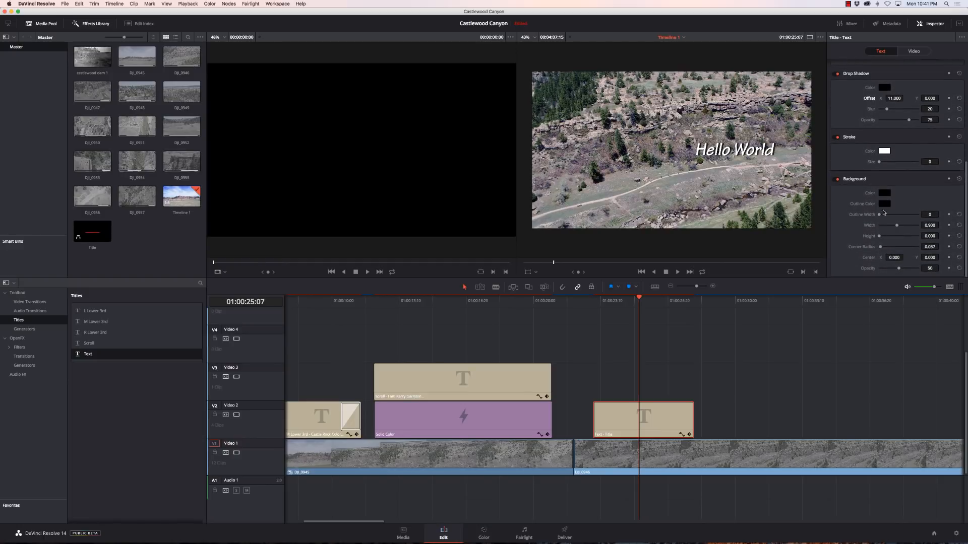
drag(898, 236, 901, 236)
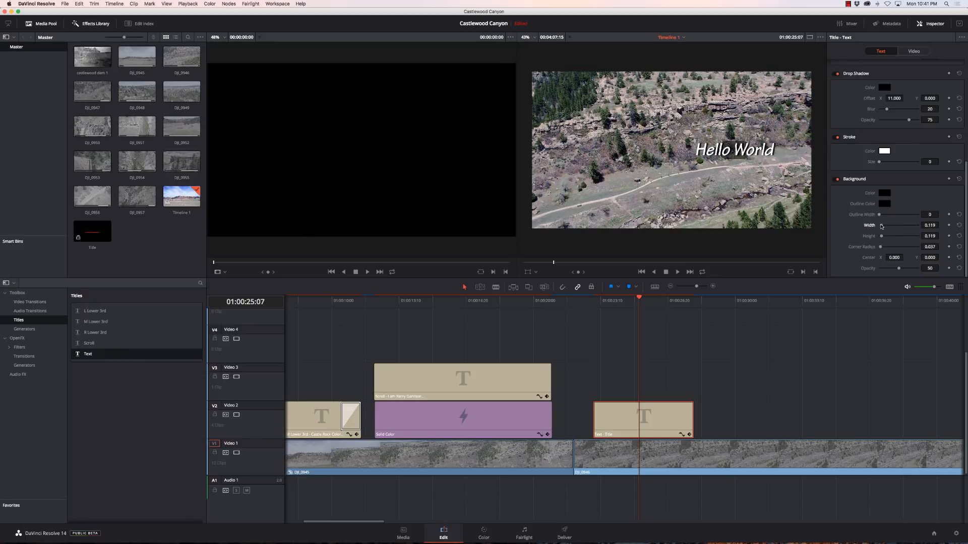
drag(882, 225, 907, 224)
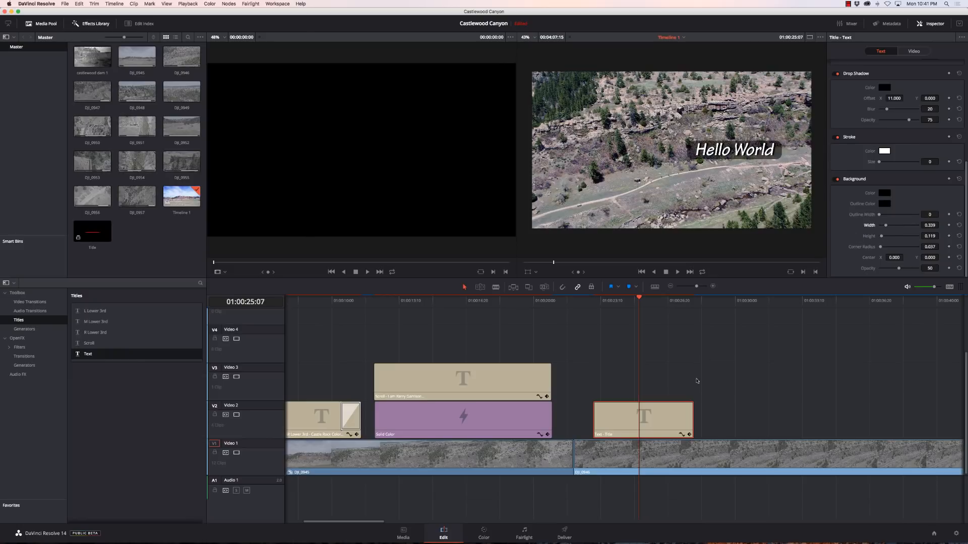
mouse_move(586, 421)
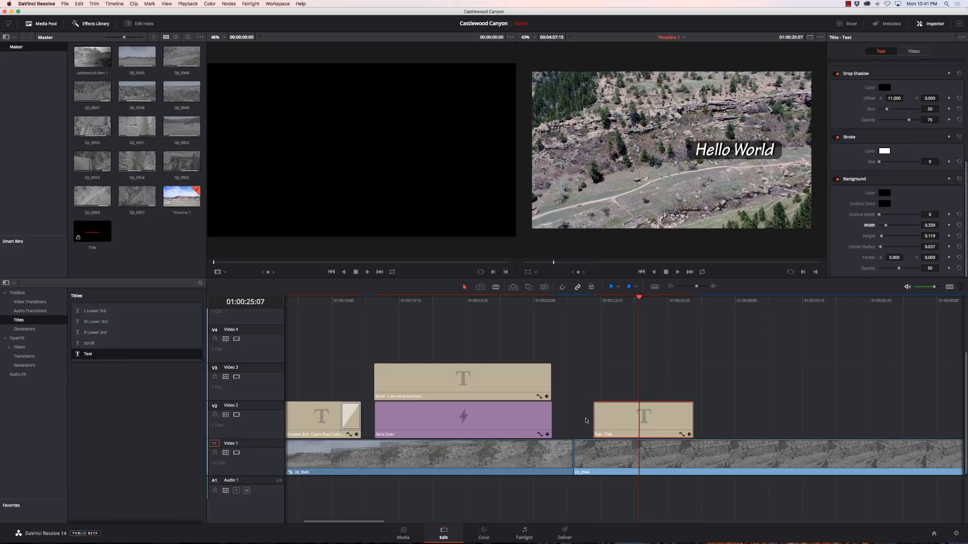